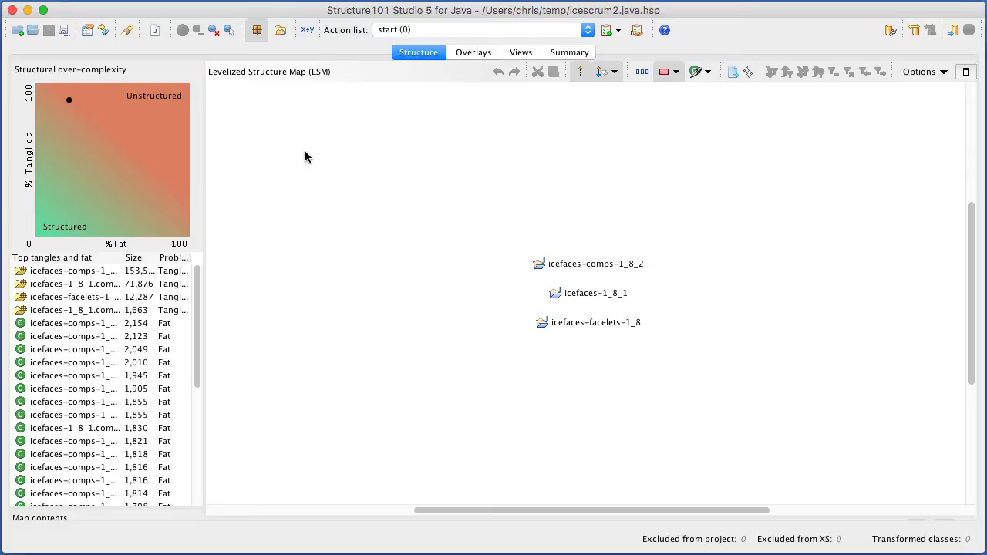
{"action": "mouse_move", "coordinate": [142, 120]}
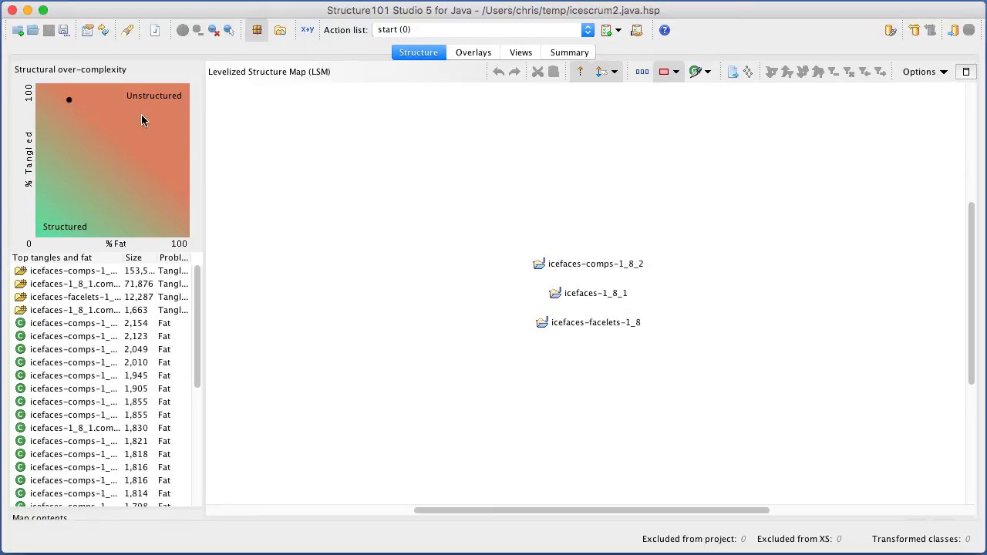
{"action": "mouse_move", "coordinate": [77, 290]}
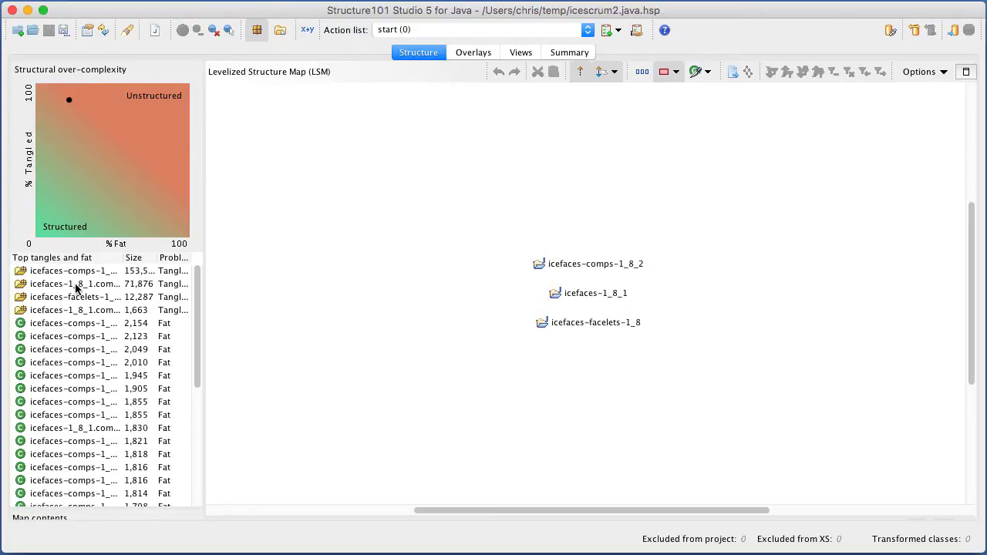
- Show the icefaces-1_8_1 tangle, expand the faces package and move items to break dependencies
{"action": "left_click", "coordinate": [74, 284]}
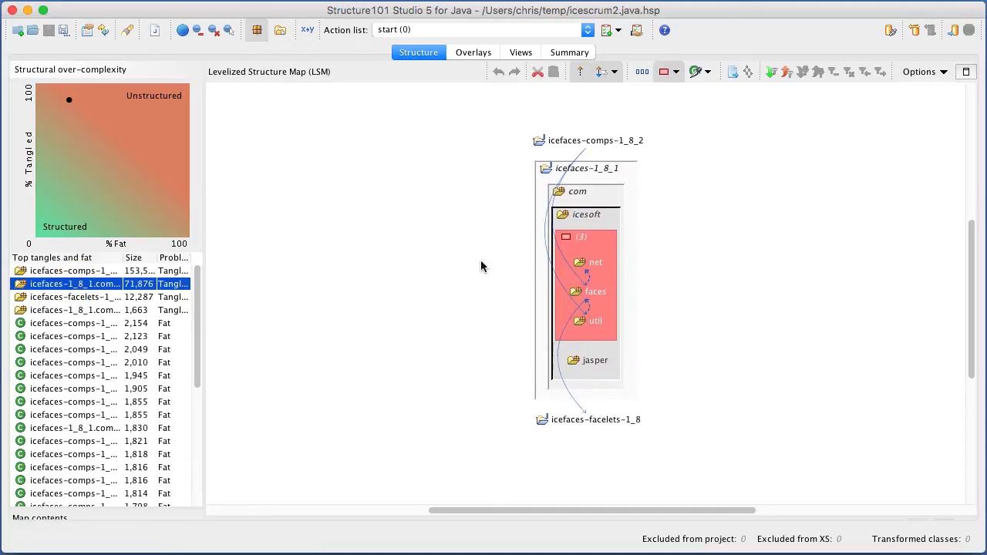
{"action": "mouse_move", "coordinate": [587, 321]}
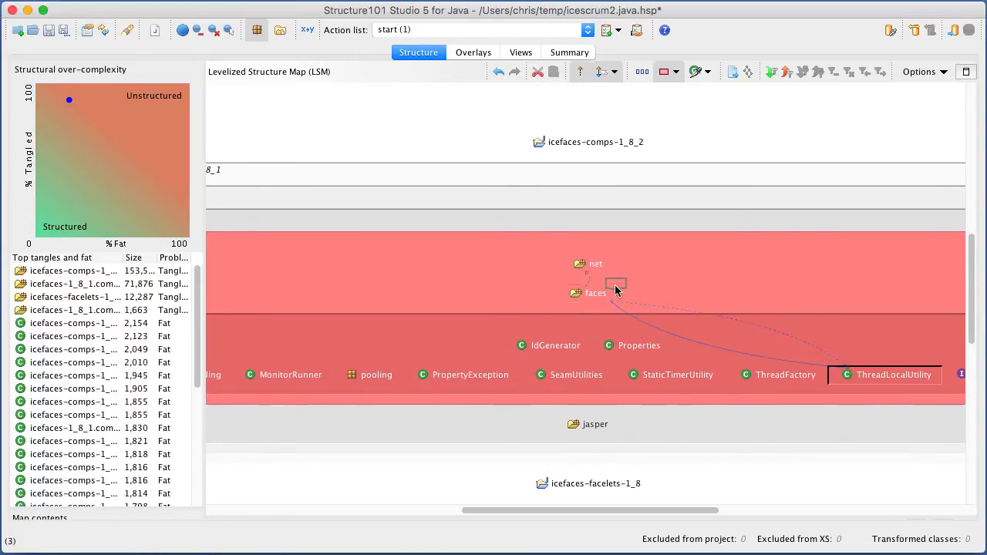
{"action": "double_click", "coordinate": [595, 293]}
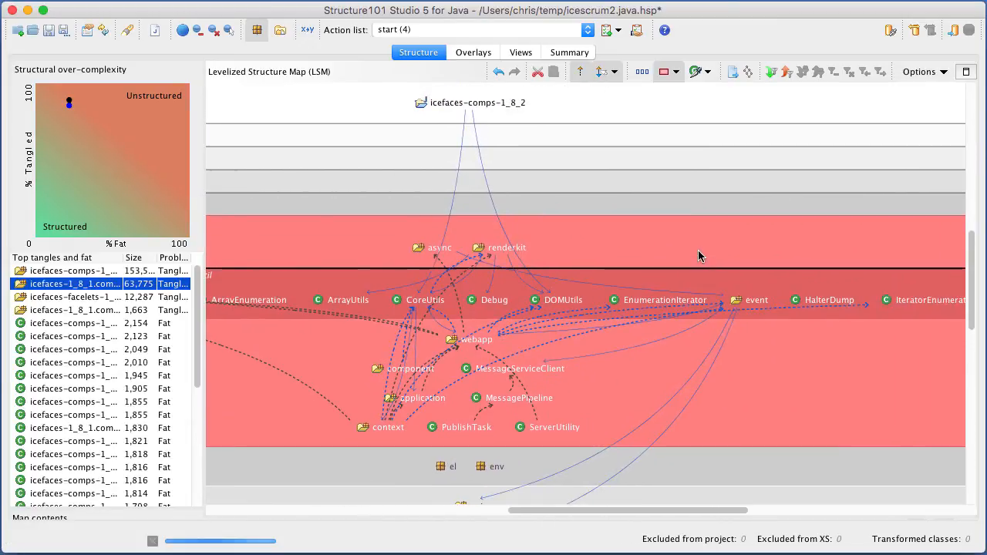
{"action": "left_click", "coordinate": [756, 299]}
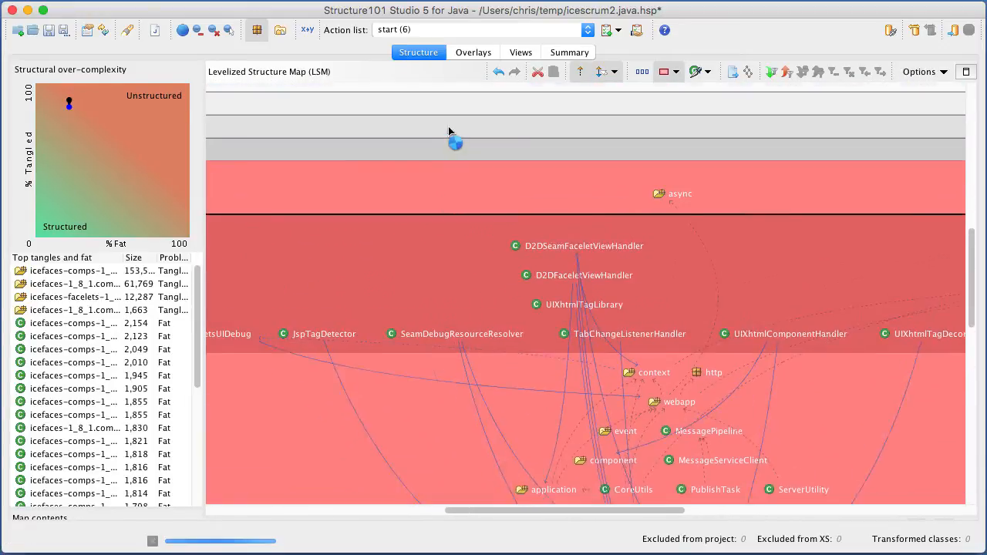
{"action": "left_click", "coordinate": [238, 343]}
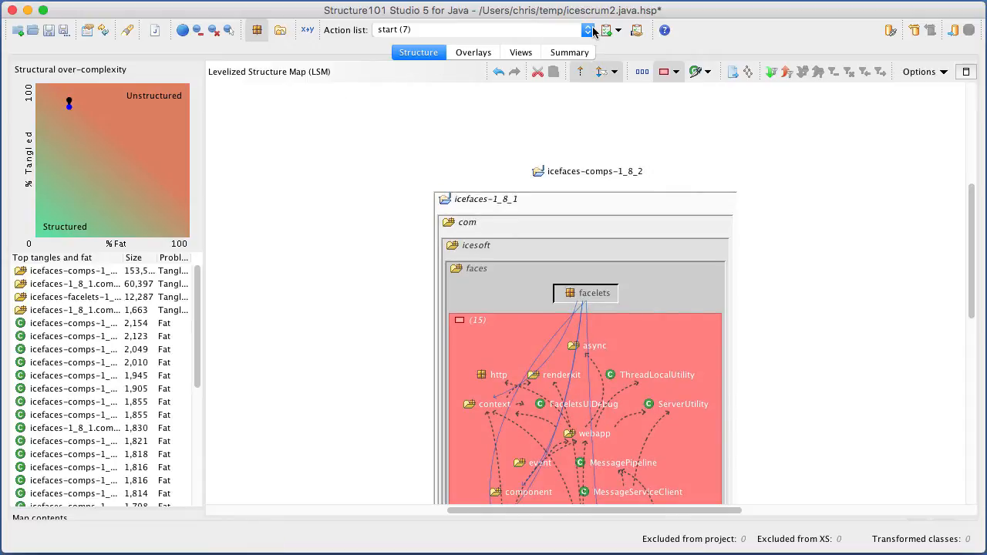
- Load the 65-action list, review the untangled icefaces-1_8_1, then switch to Apache-maven.java.hsp
{"action": "left_click", "coordinate": [589, 29]}
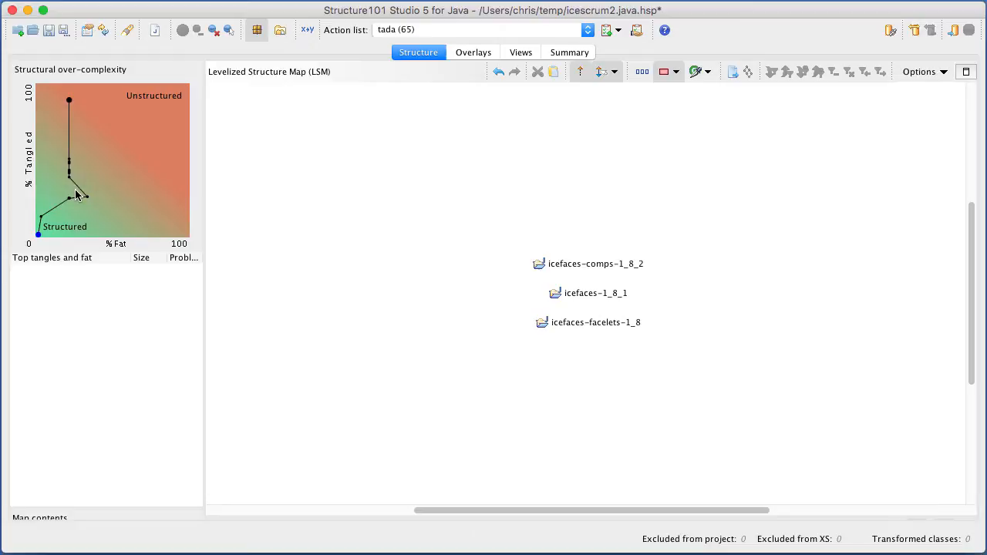
{"action": "mouse_move", "coordinate": [466, 246]}
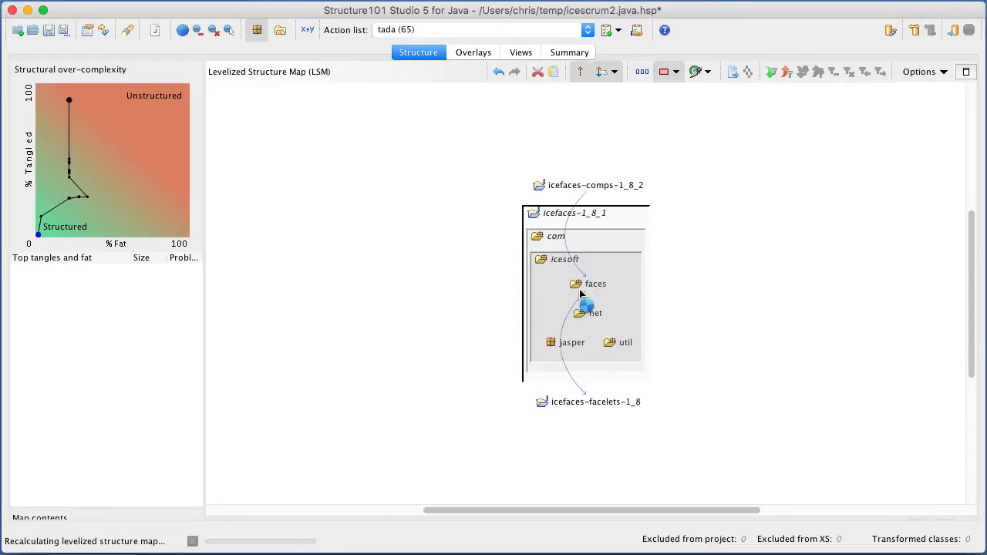
{"action": "double_click", "coordinate": [596, 283]}
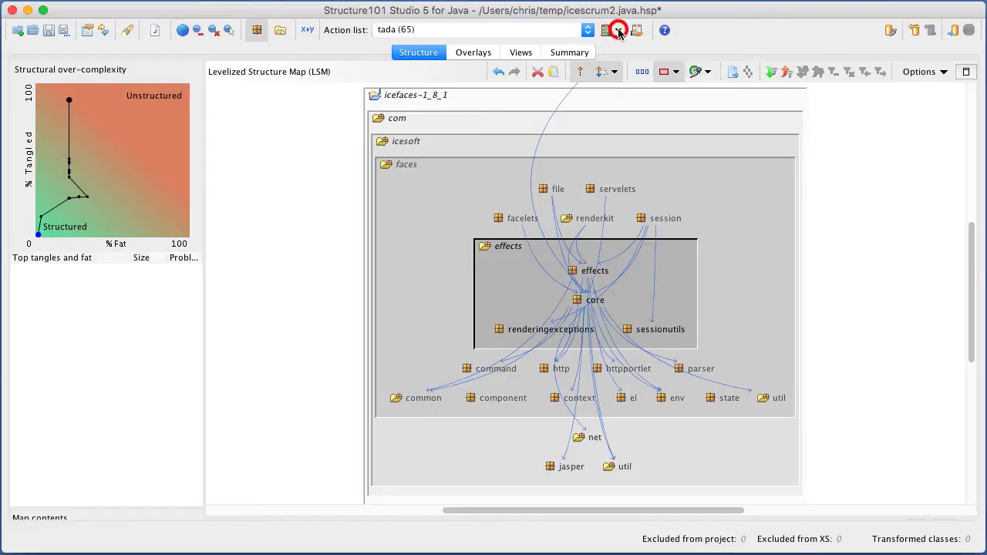
{"action": "left_click", "coordinate": [617, 29]}
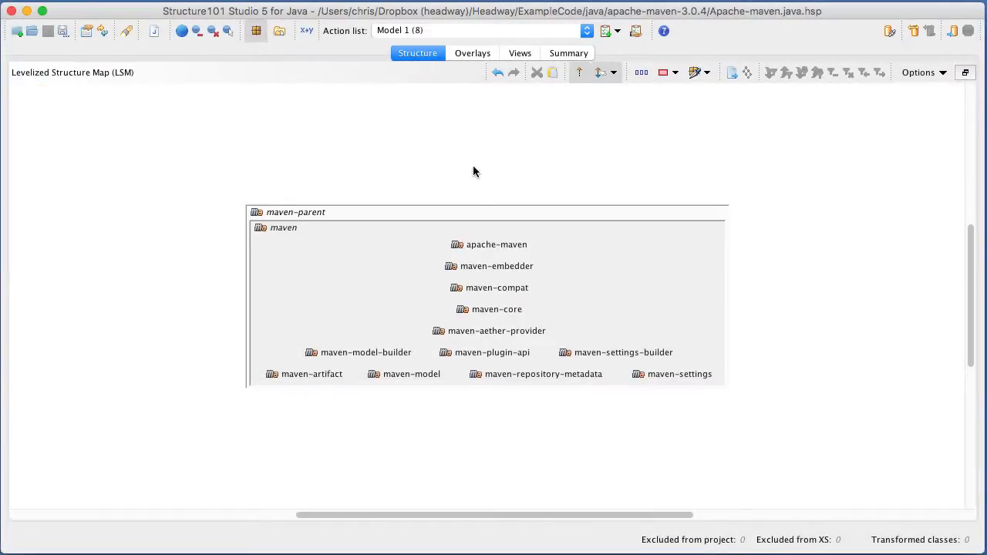
- Tag everything getDownstreamProjects uses and filter the map to the tagged items only
{"action": "double_click", "coordinate": [497, 308]}
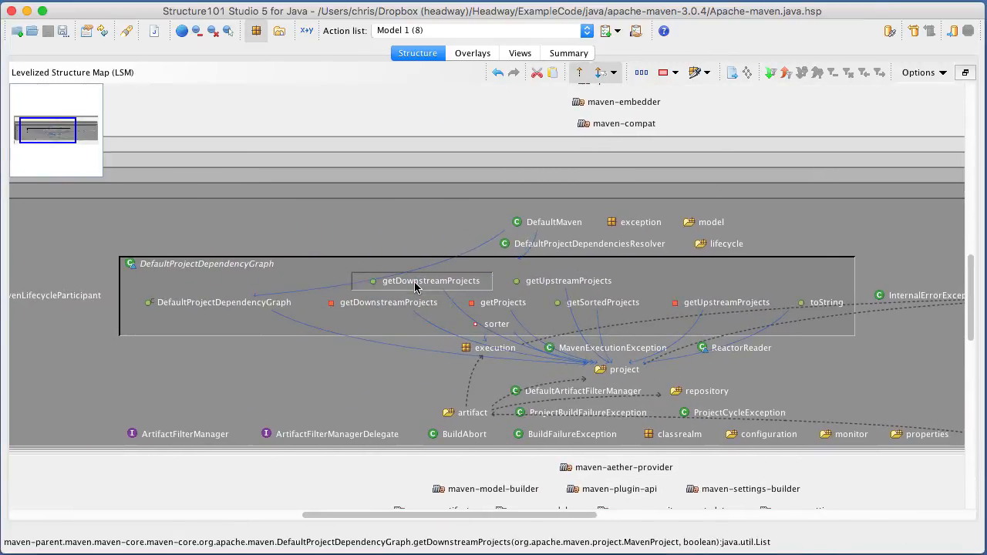
{"action": "right_click", "coordinate": [430, 281]}
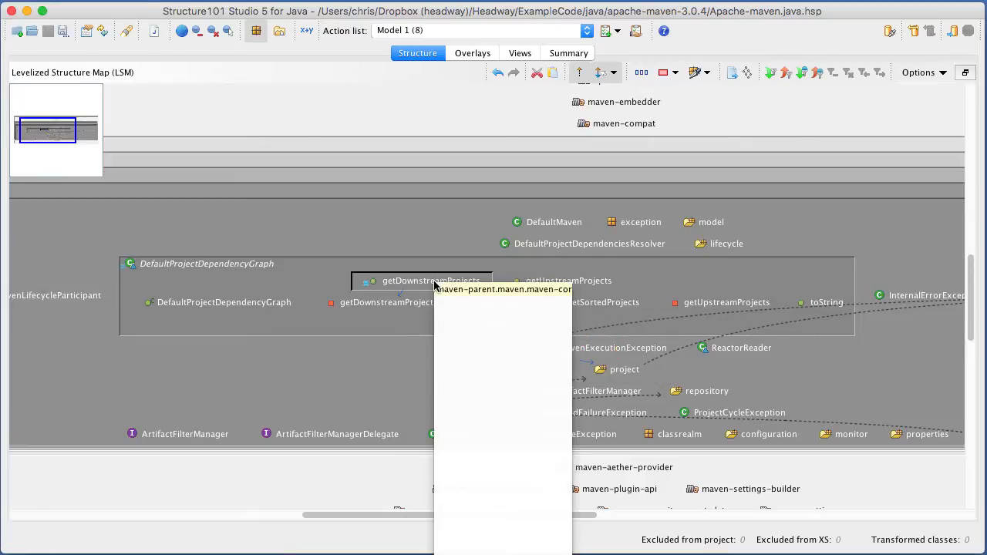
{"action": "mouse_move", "coordinate": [620, 369]}
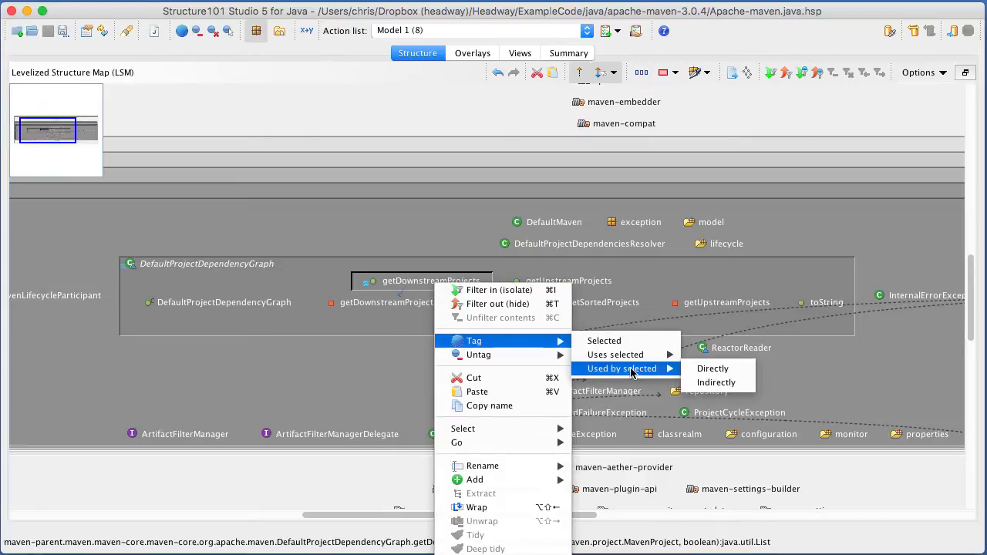
{"action": "left_click", "coordinate": [712, 367]}
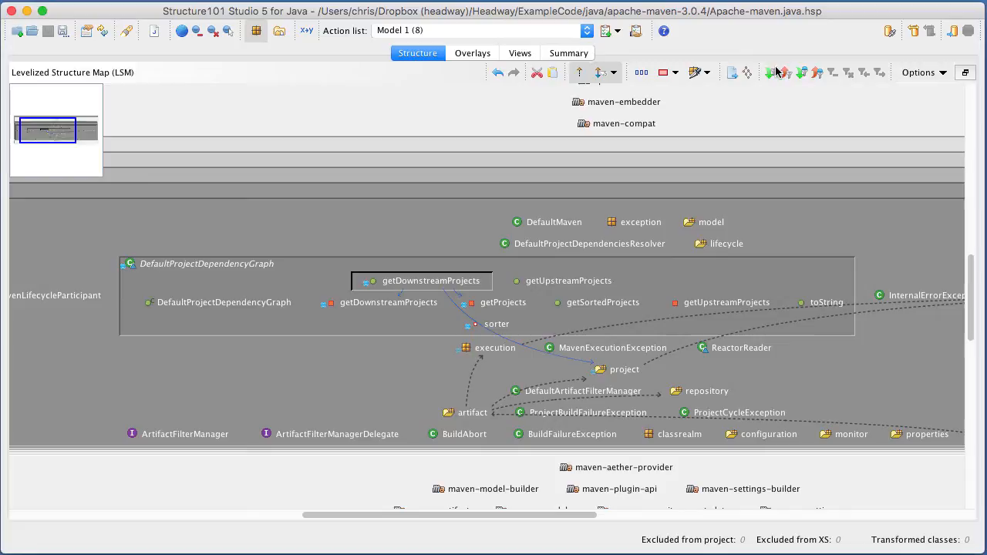
{"action": "left_click", "coordinate": [802, 72]}
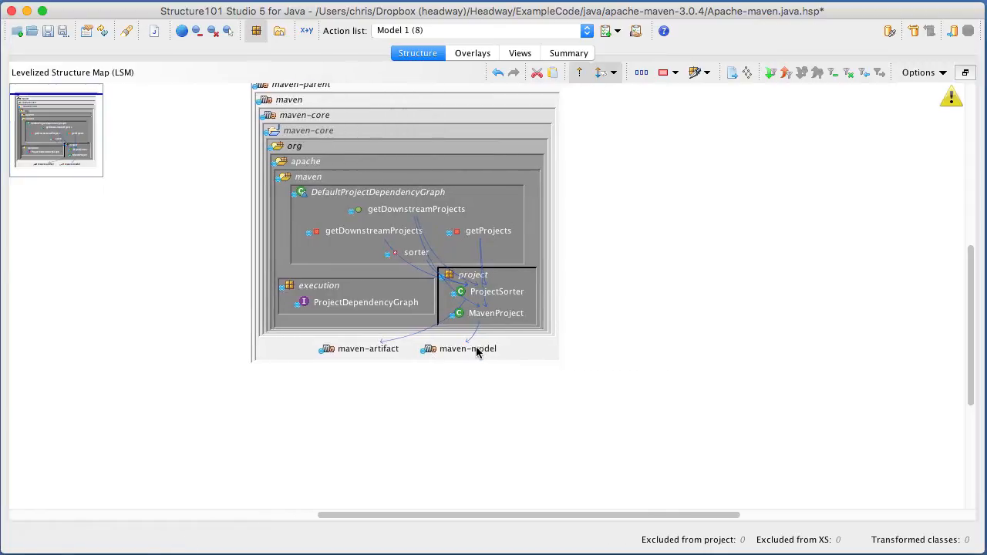
- Expand maven-model, narrow the map to key classes and change which dependencies are drawn
{"action": "double_click", "coordinate": [468, 349]}
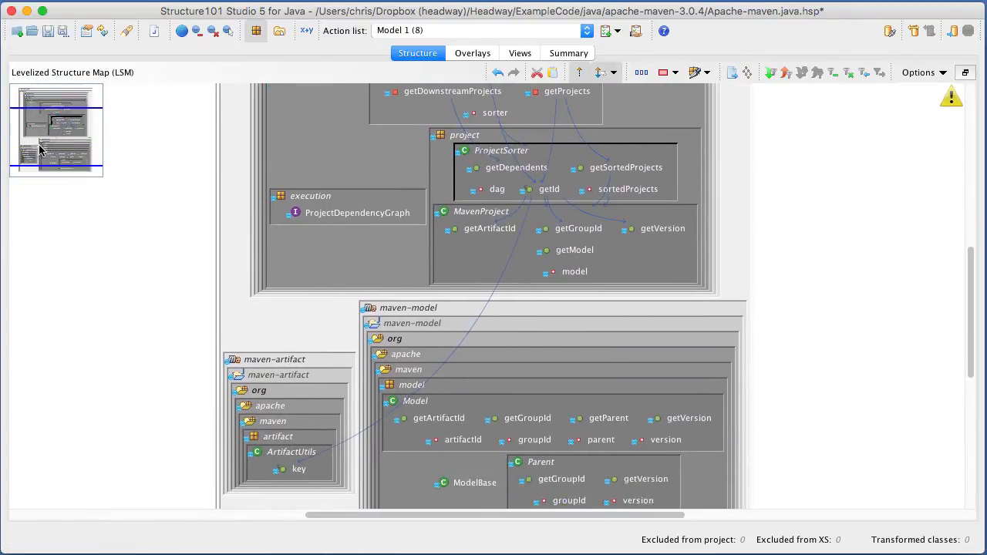
{"action": "scroll", "scroll_direction": "down", "scroll_amount": 3}
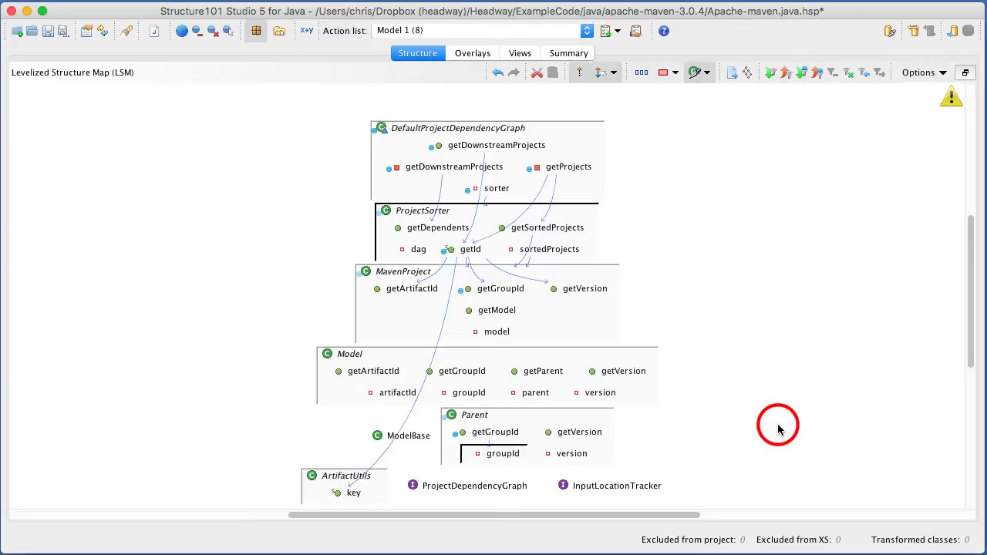
{"action": "mouse_move", "coordinate": [777, 111]}
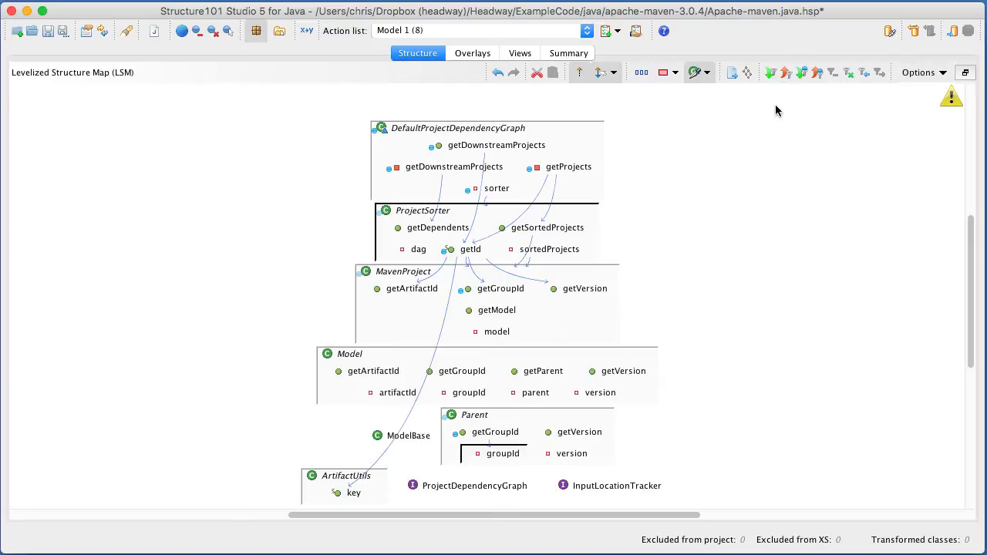
{"action": "left_click", "coordinate": [694, 73]}
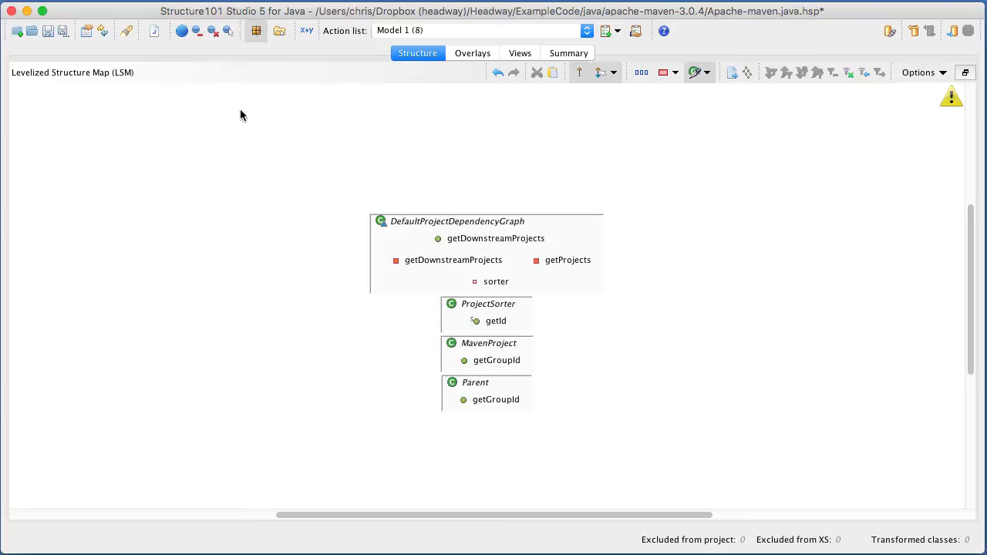
{"action": "left_click", "coordinate": [609, 72]}
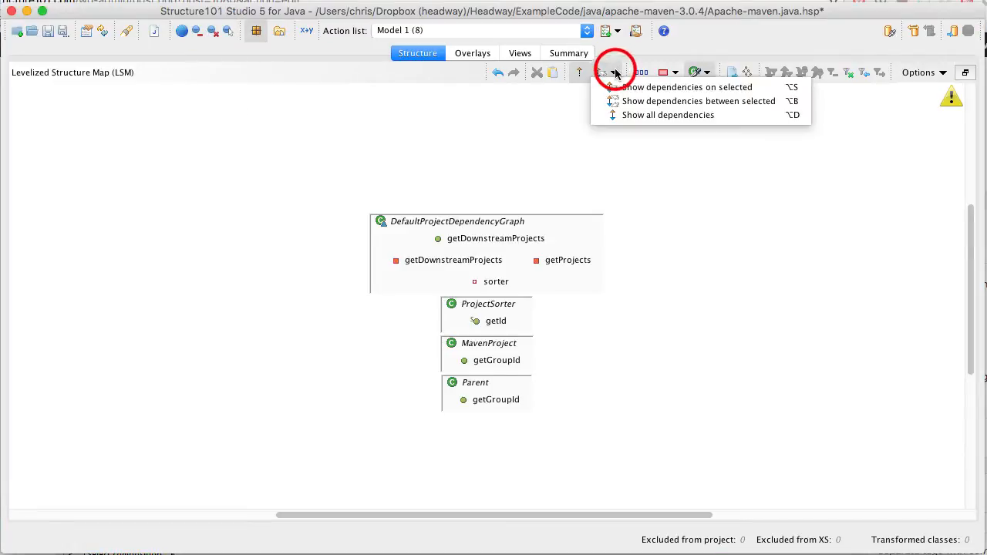
{"action": "left_click", "coordinate": [667, 114]}
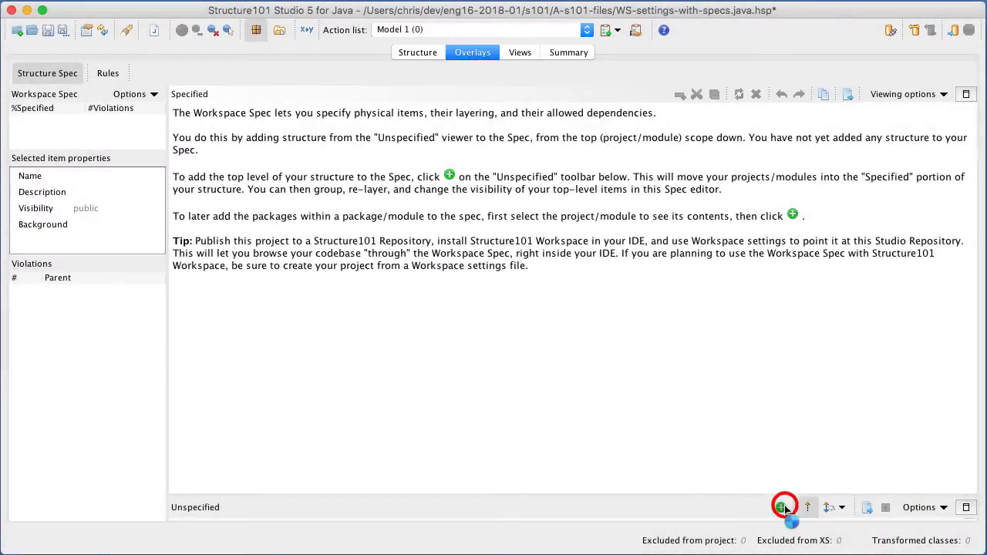
- Add the top-level modules to the spec, arranging Dotnet, a new Ada cell and Generic into the language row
{"action": "left_click", "coordinate": [783, 506]}
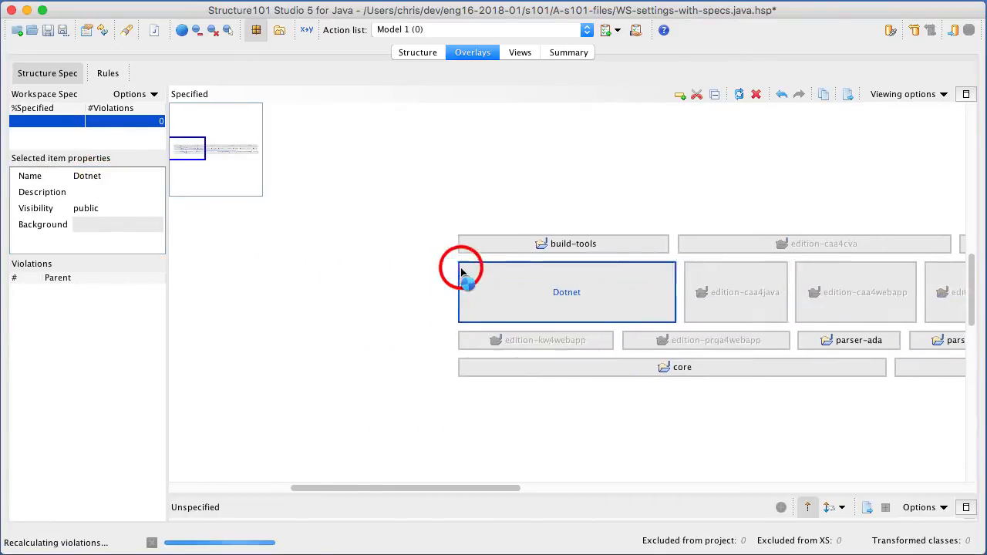
{"action": "left_click_drag", "start_coordinate": [401, 487], "coordinate": [486, 488]}
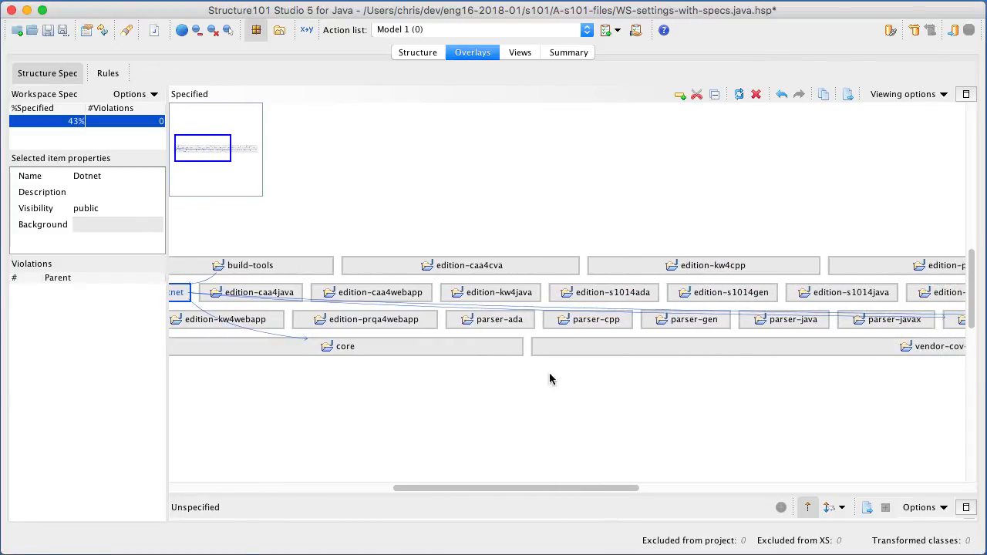
{"action": "left_click", "coordinate": [608, 292]}
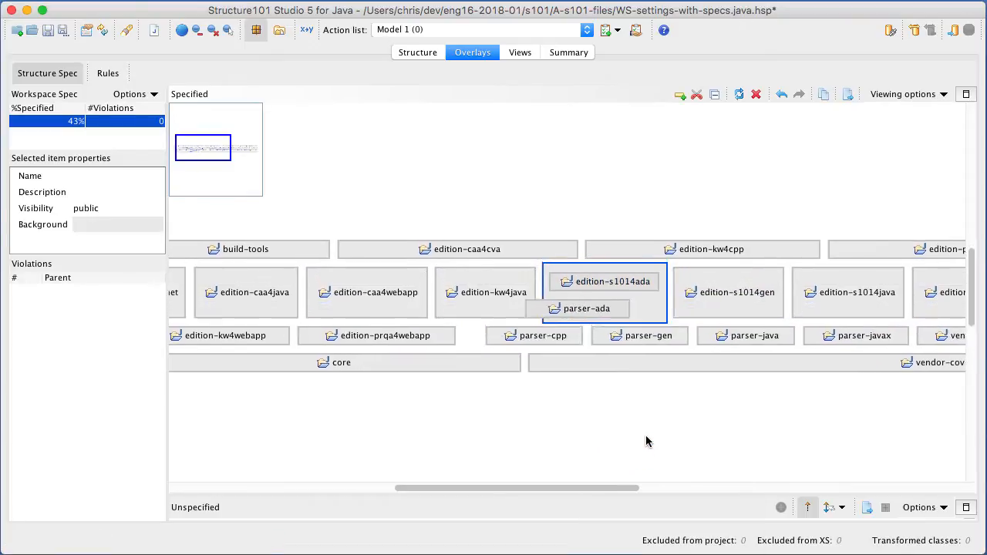
{"action": "type", "text": "Ada"}
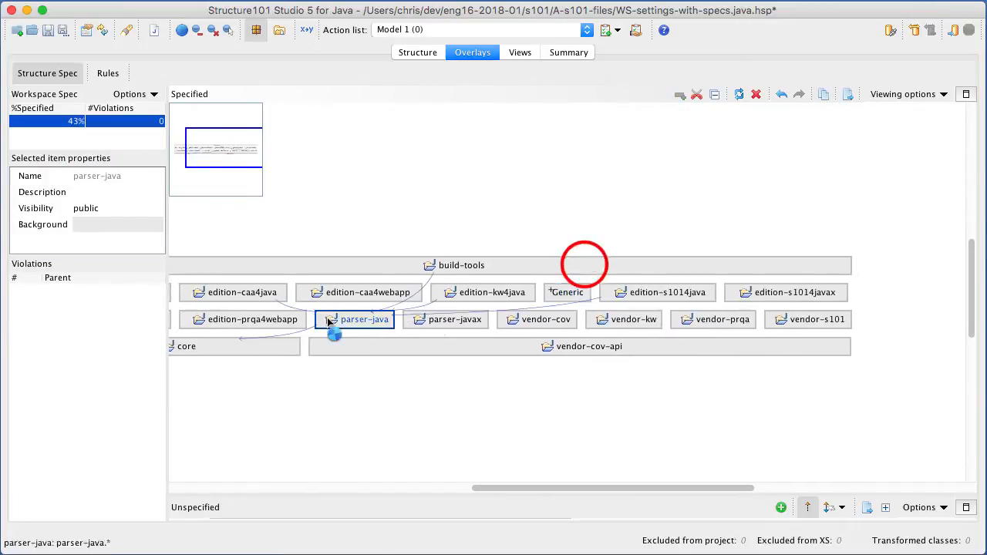
{"action": "left_click", "coordinate": [657, 293]}
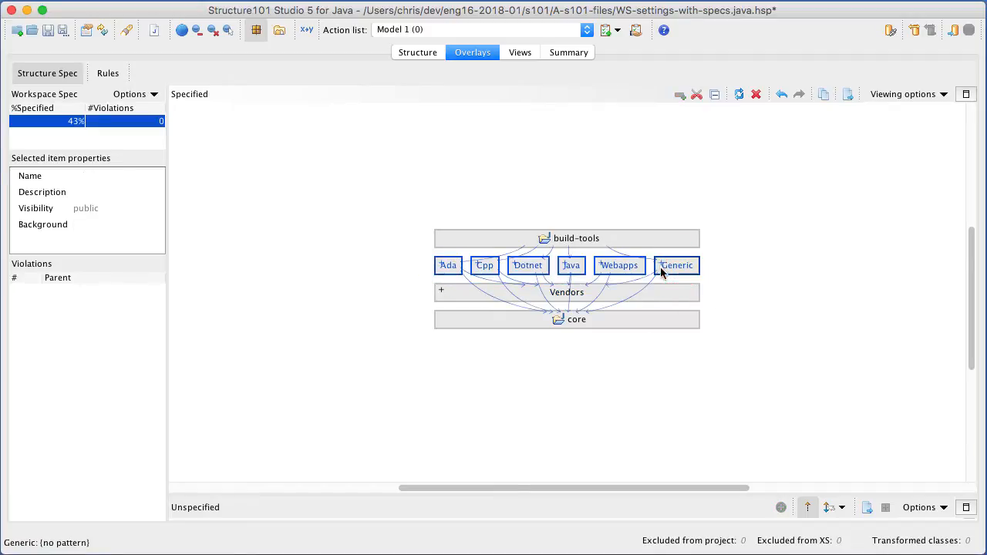
- Wrap the language cells in a new 'Language Packs' container cell and collapse it
{"action": "right_click", "coordinate": [676, 265]}
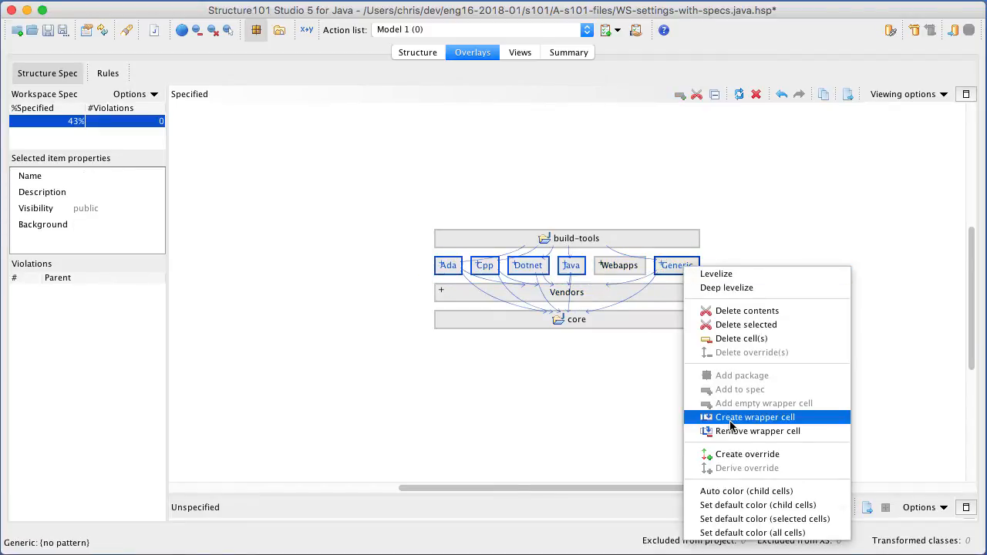
{"action": "left_click", "coordinate": [754, 417]}
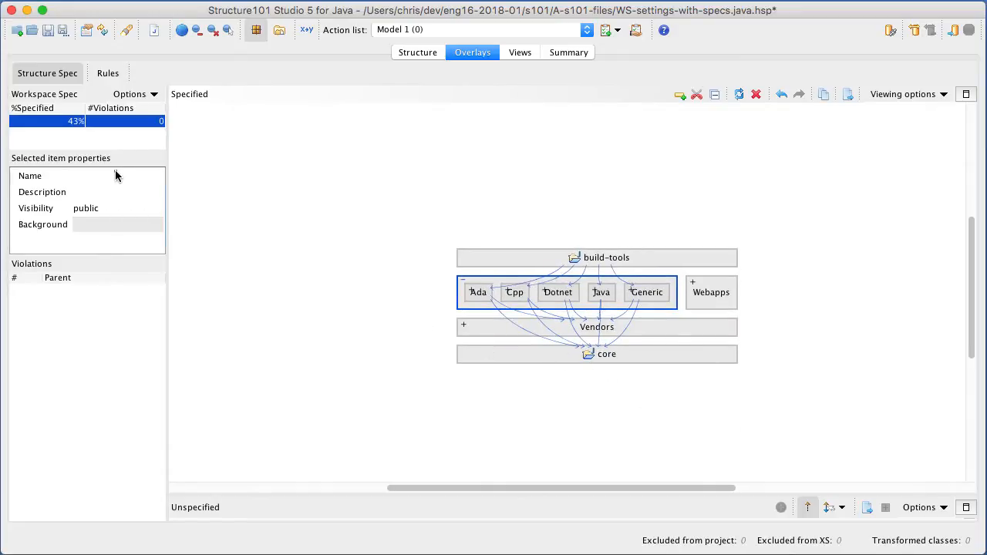
{"action": "type", "text": "Language Packs"}
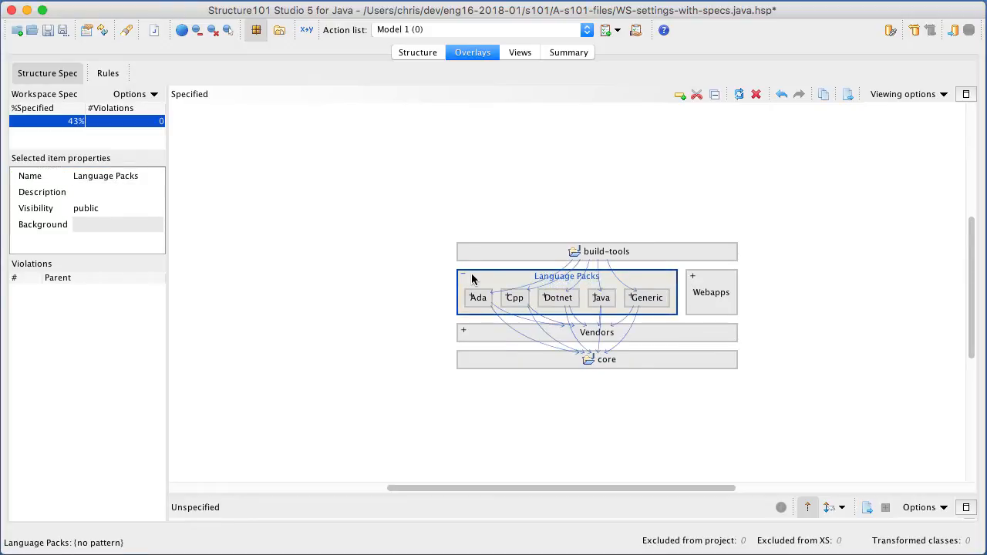
{"action": "left_click", "coordinate": [463, 278]}
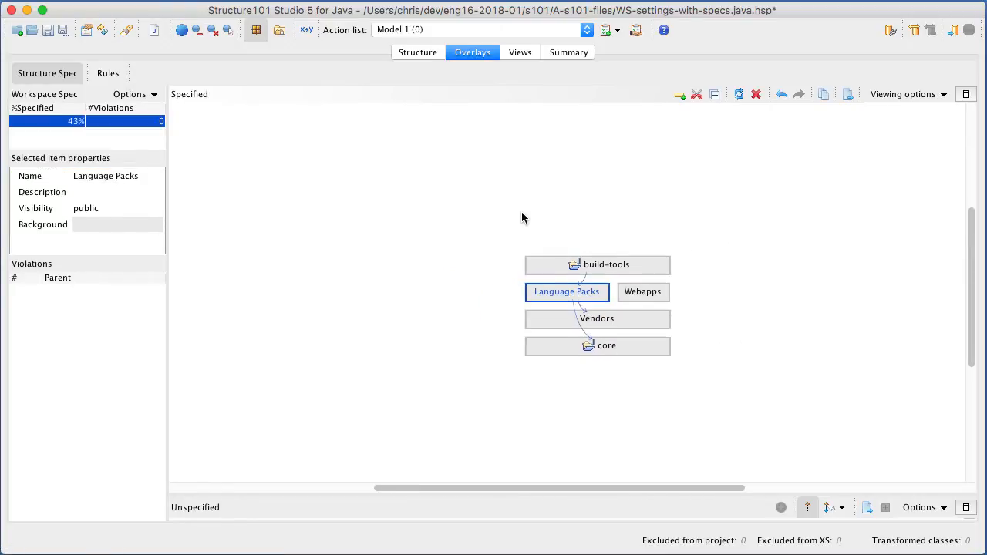
- Auto-colour every child cell and expand Language Packs into Ada, Cpp, Dotnet, Java and Generic
{"action": "right_click", "coordinate": [568, 292]}
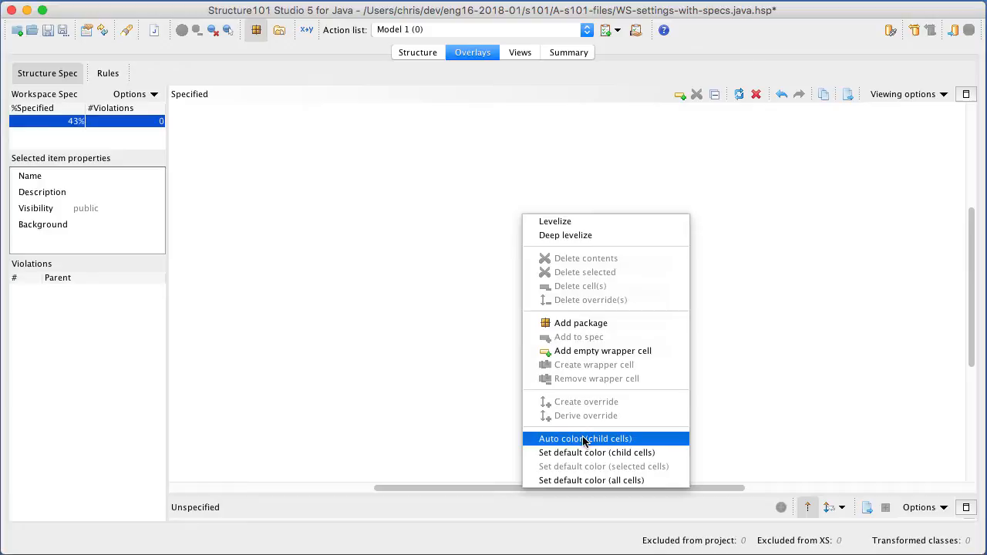
{"action": "left_click", "coordinate": [585, 438]}
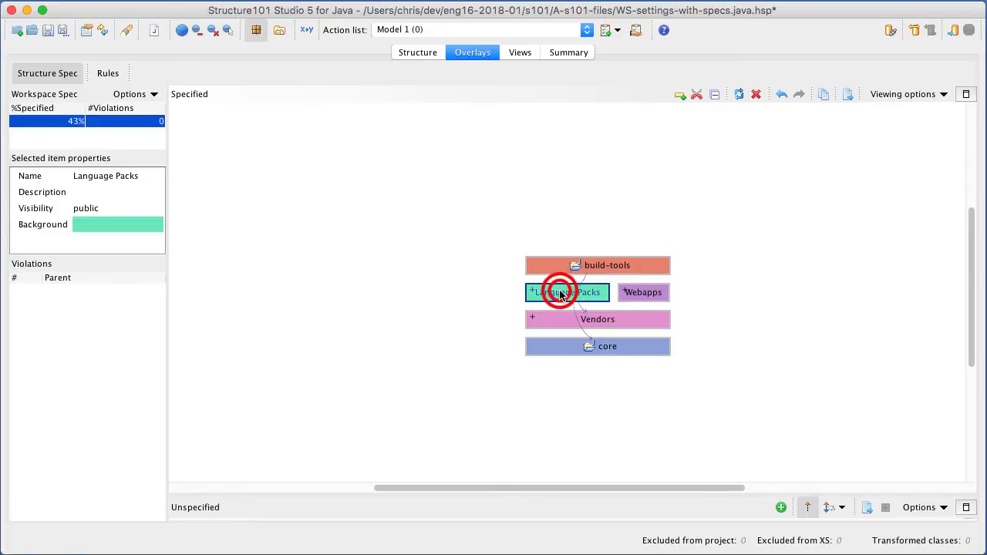
{"action": "left_click", "coordinate": [530, 293]}
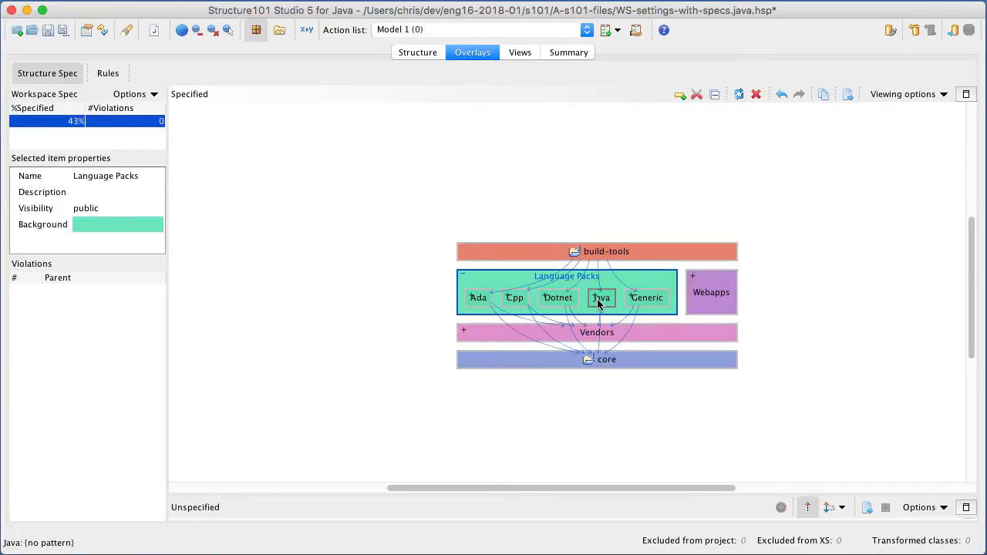
{"action": "double_click", "coordinate": [602, 298]}
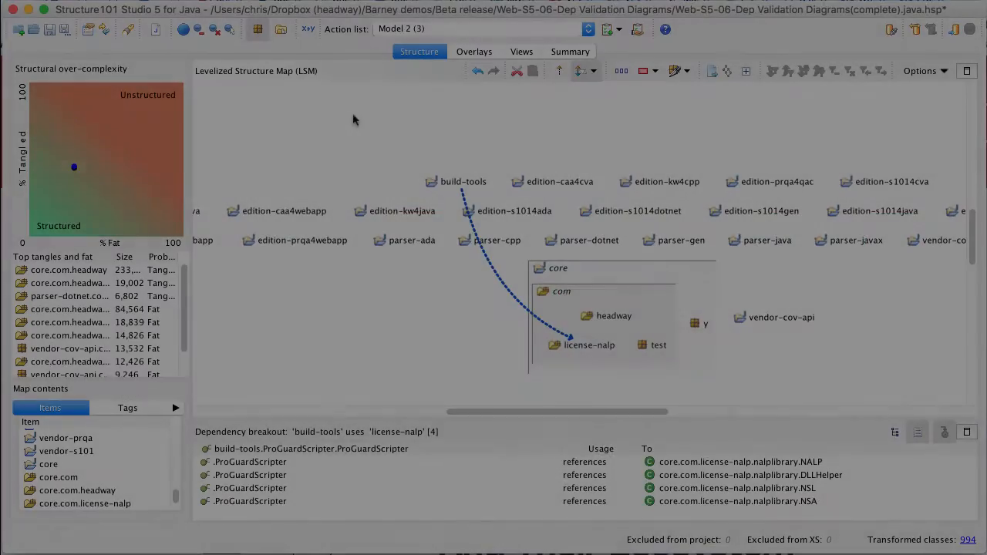
- Create an empty diagram with Presentation Layer and Business Layer (*.BO.*) cells
{"action": "left_click", "coordinate": [474, 51]}
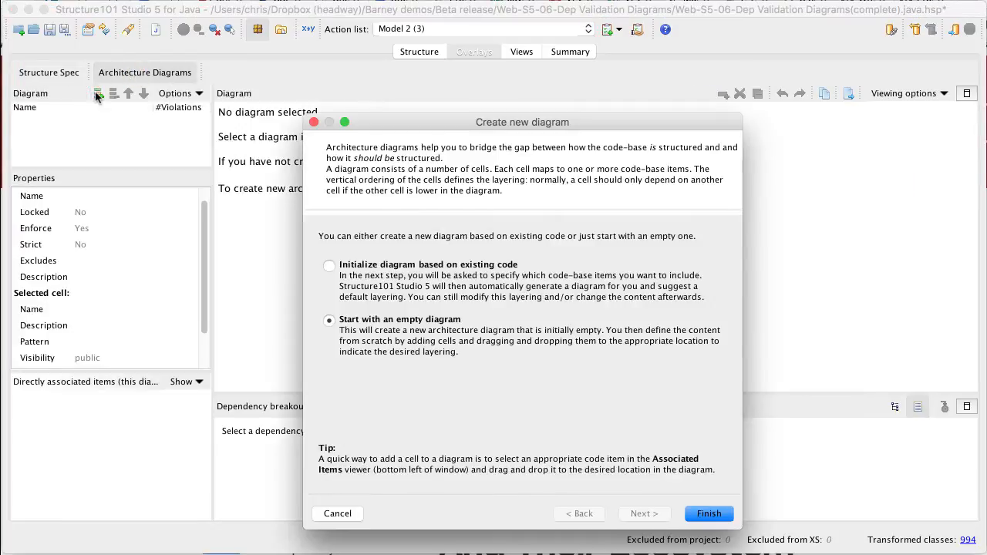
{"action": "left_click", "coordinate": [708, 513]}
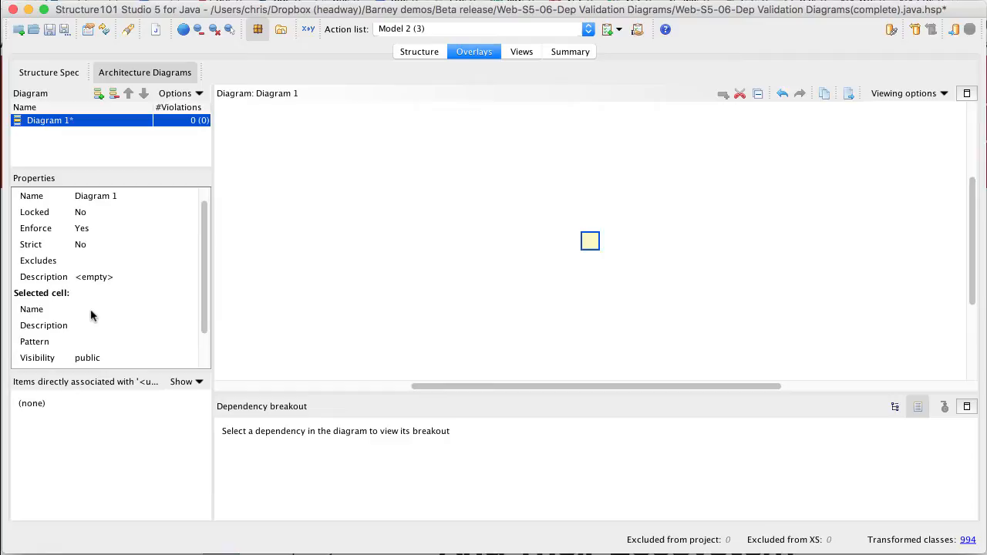
{"action": "type", "text": "Presentation Layer"}
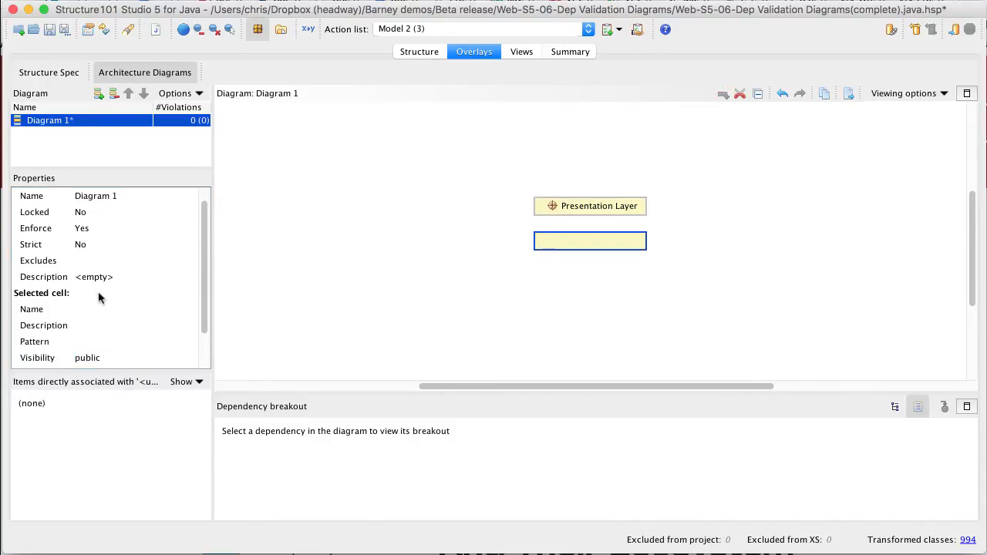
{"action": "type", "text": "Business"}
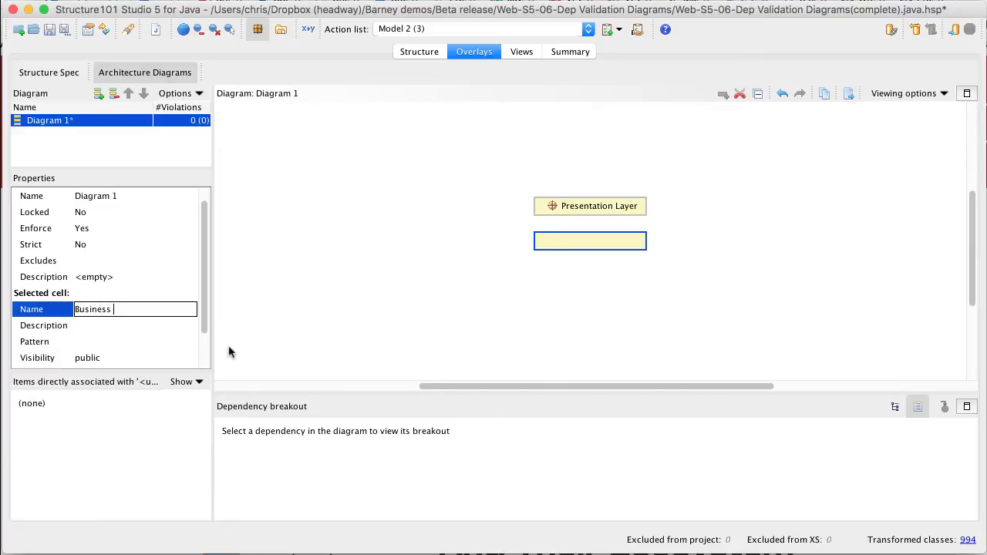
{"action": "type", "text": "*.BO"}
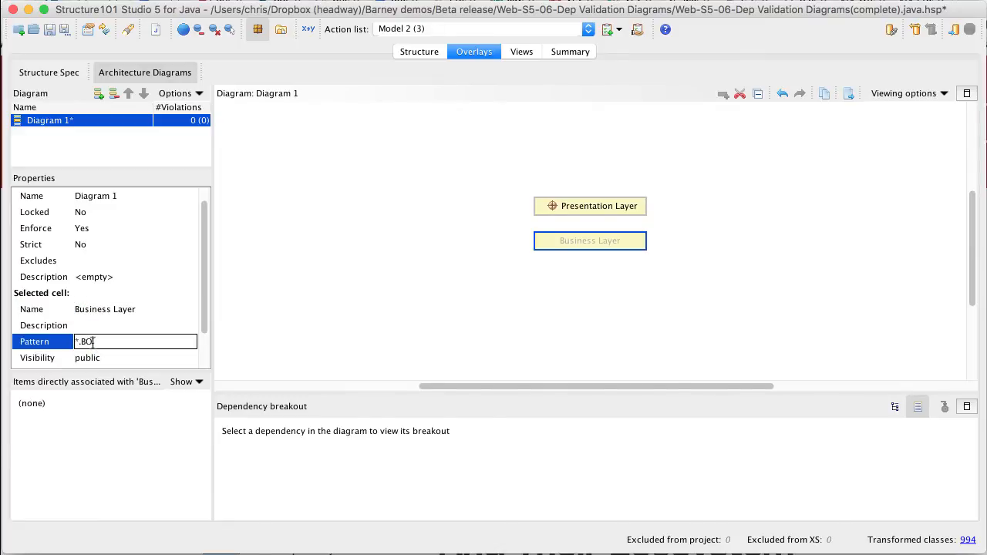
{"action": "type", "text": "*"}
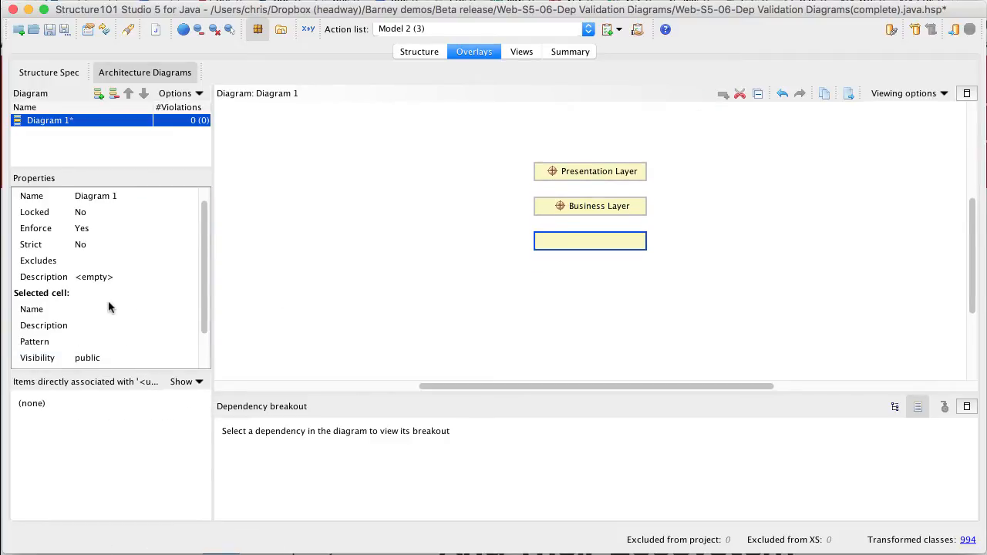
- Name the third cell Data Access Layer and expand parser-ada and parser-cpp to their DAO packages
{"action": "type", "text": "Data Access Layer"}
{"action": "left_click", "coordinate": [135, 341]}
{"action": "type", "text": "*.DAO.*"}
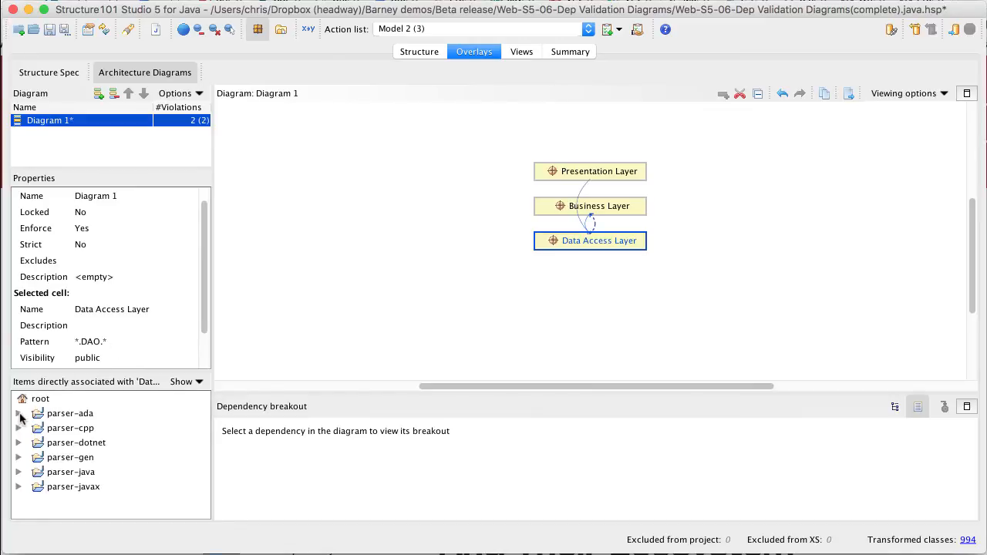
{"action": "left_click", "coordinate": [19, 413]}
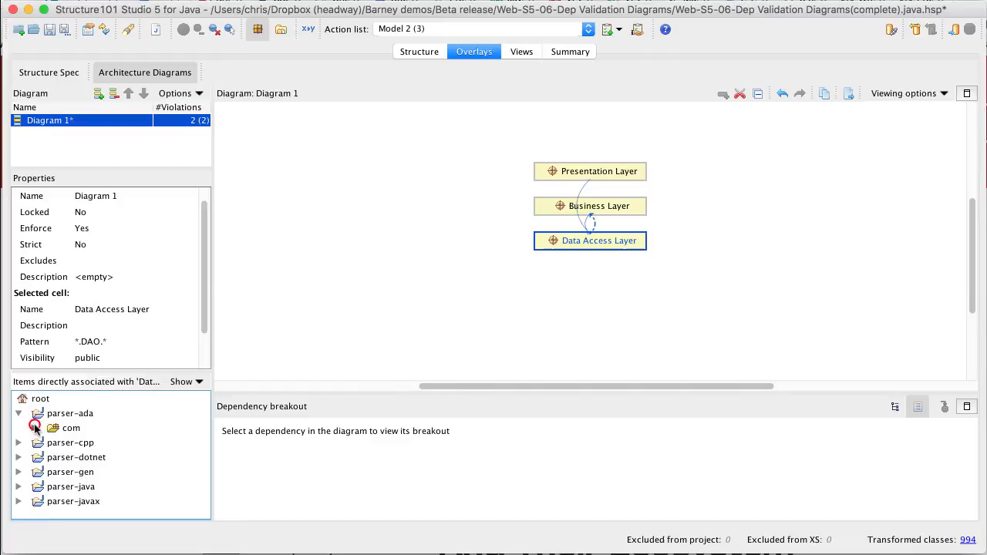
{"action": "left_click", "coordinate": [19, 429]}
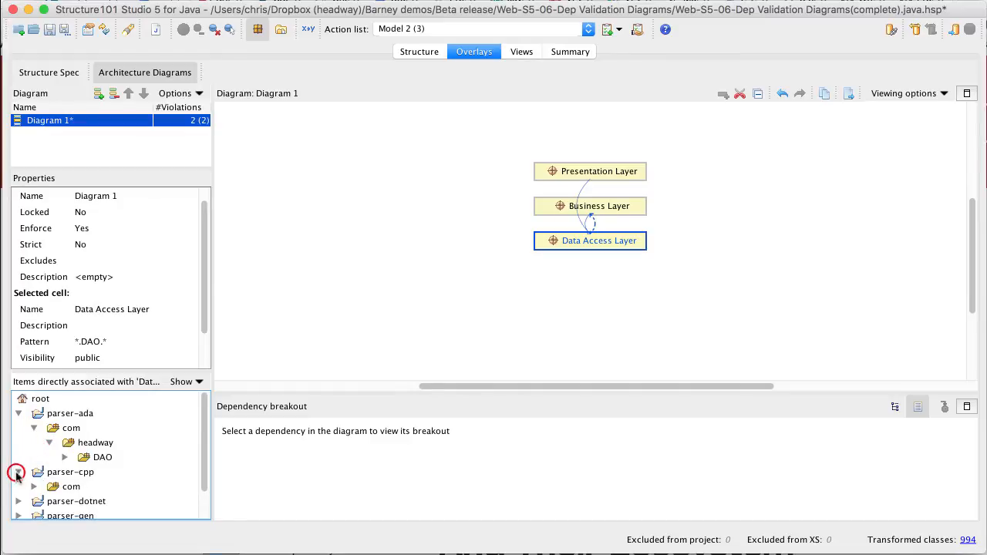
{"action": "left_click", "coordinate": [34, 486]}
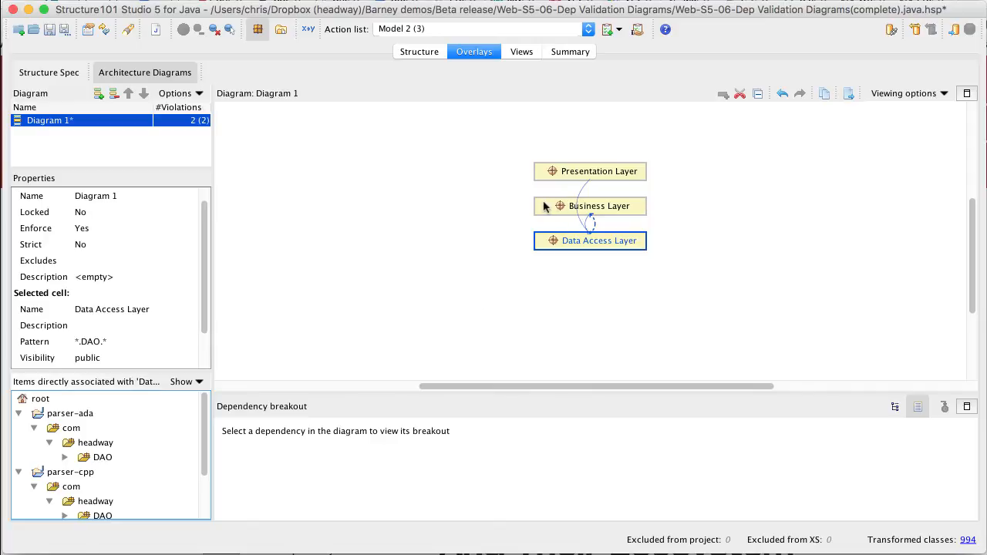
- Select Business Layer and expand parser-gen and parser-dotnet to their BO packages
{"action": "left_click", "coordinate": [589, 207]}
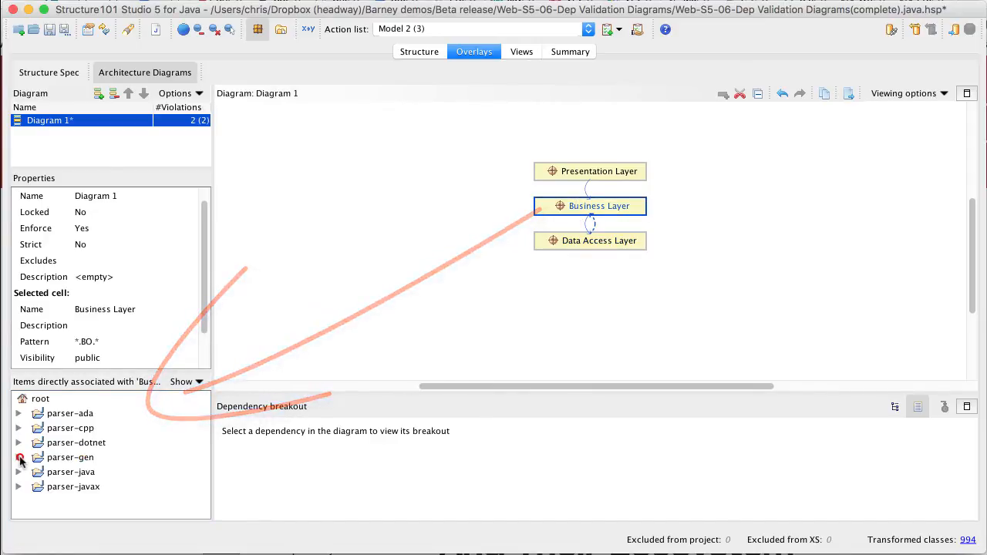
{"action": "left_click", "coordinate": [18, 456]}
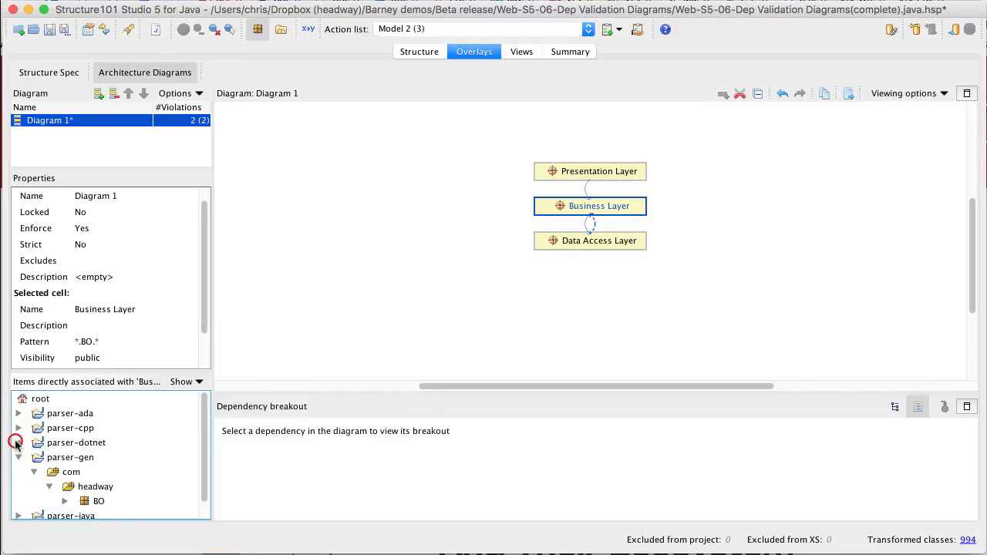
{"action": "left_click", "coordinate": [19, 441]}
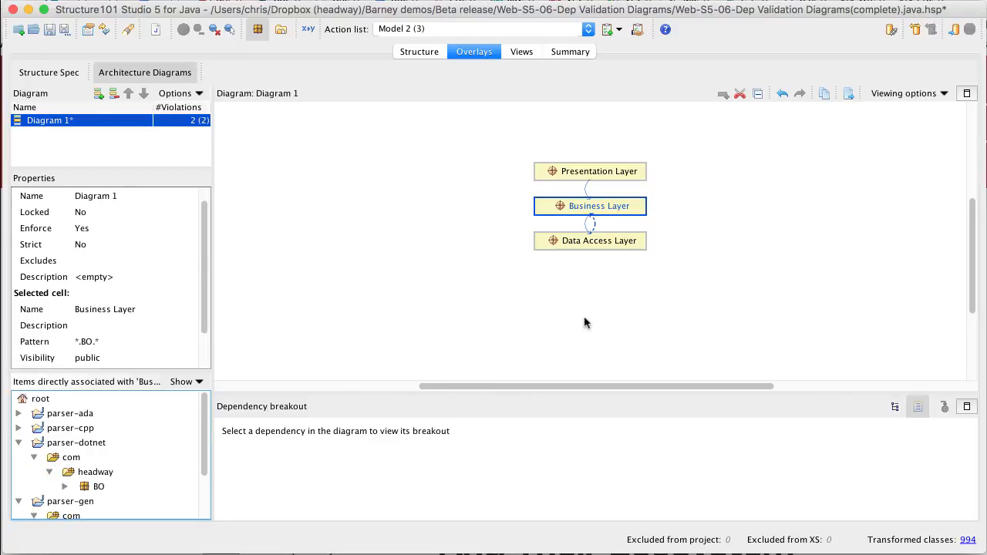
- View the Data Access to Business Layer dependency breakout and make Diagram 1 strict
{"action": "left_click", "coordinate": [589, 229]}
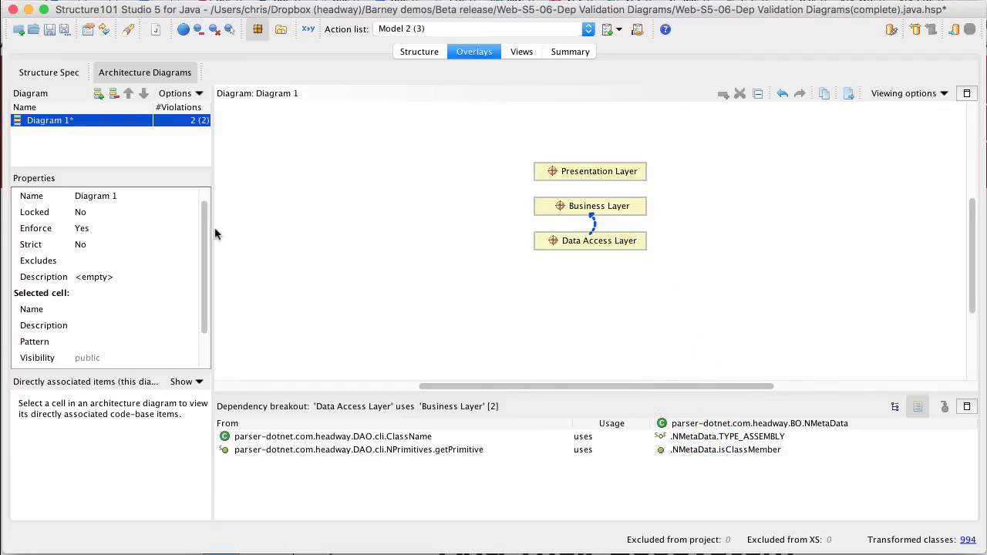
{"action": "left_click", "coordinate": [81, 244]}
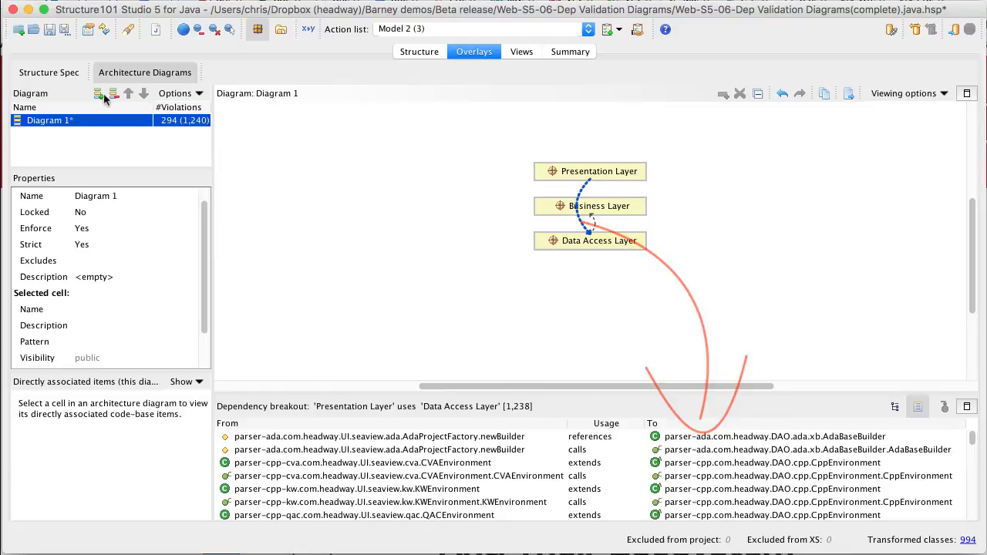
- Create a second empty diagram with a Licensing Code cell matching *.licens*.*
{"action": "left_click", "coordinate": [99, 93]}
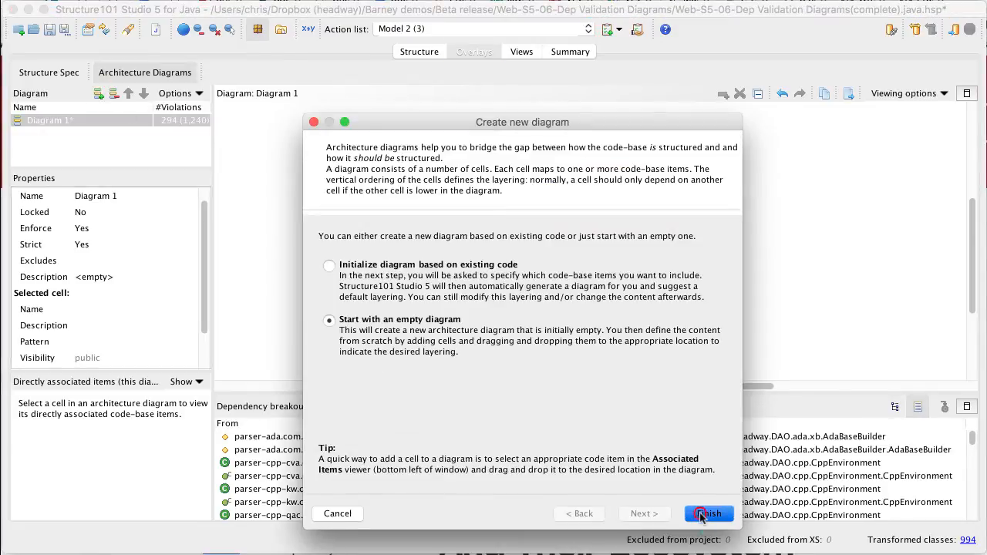
{"action": "left_click", "coordinate": [708, 514]}
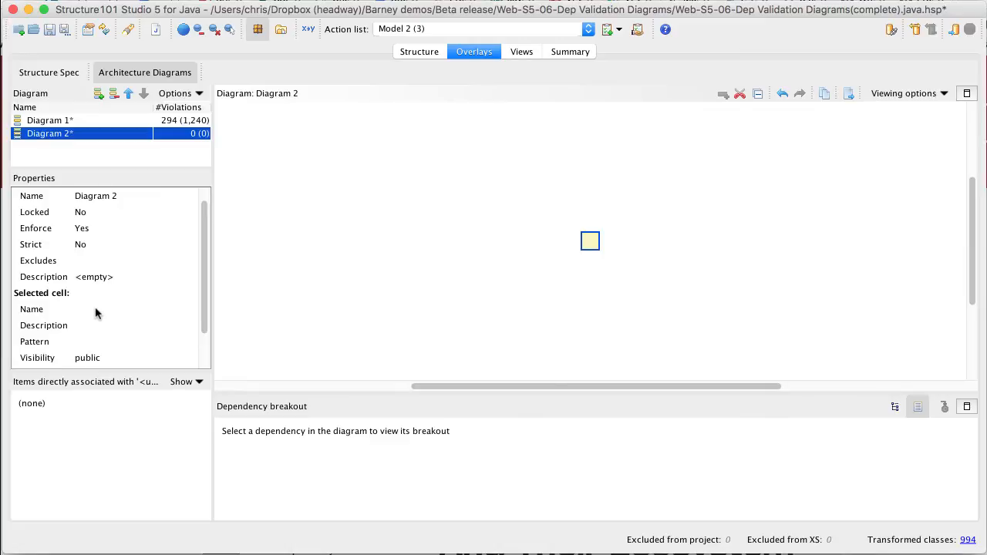
{"action": "type", "text": "Licensing Code"}
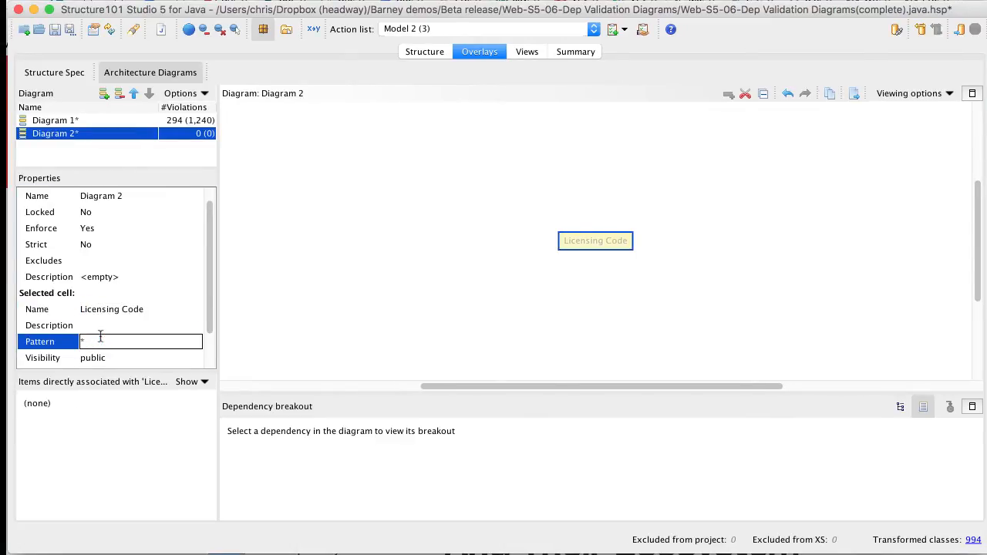
{"action": "type", "text": "*.licens*.*"}
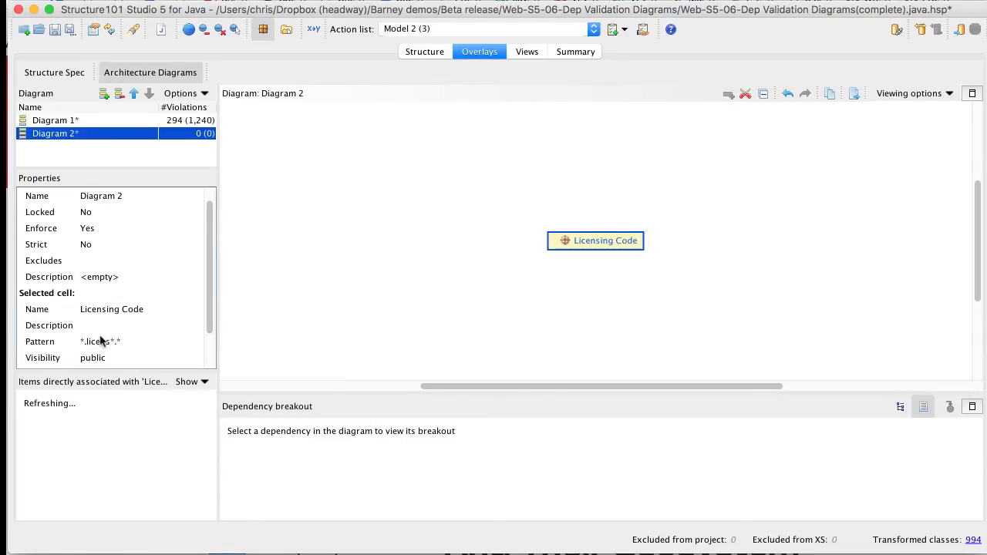
- List items not associated and add build-tools and an Everything else! (*) cell
{"action": "left_click", "coordinate": [191, 381]}
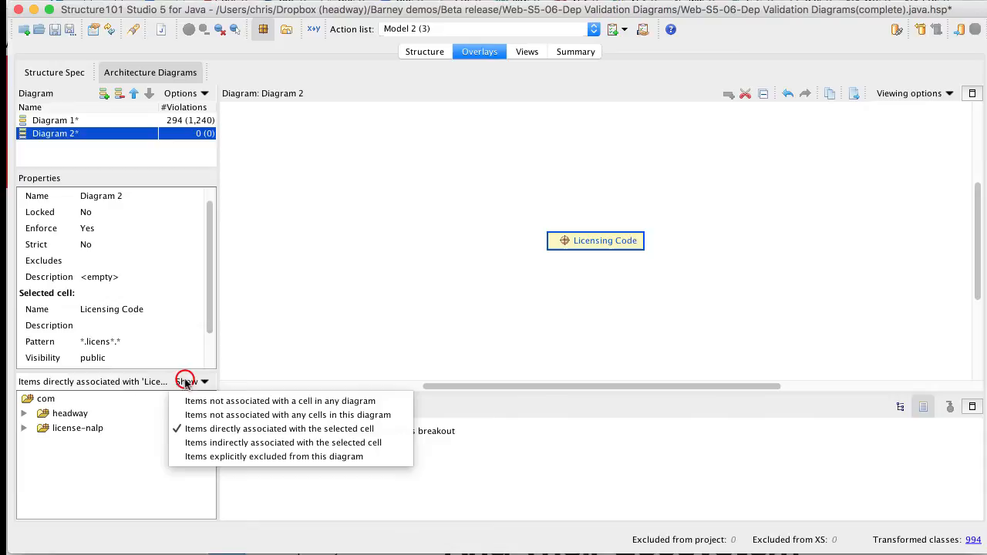
{"action": "left_click", "coordinate": [279, 401]}
{"action": "type", "text": "Everything else!"}
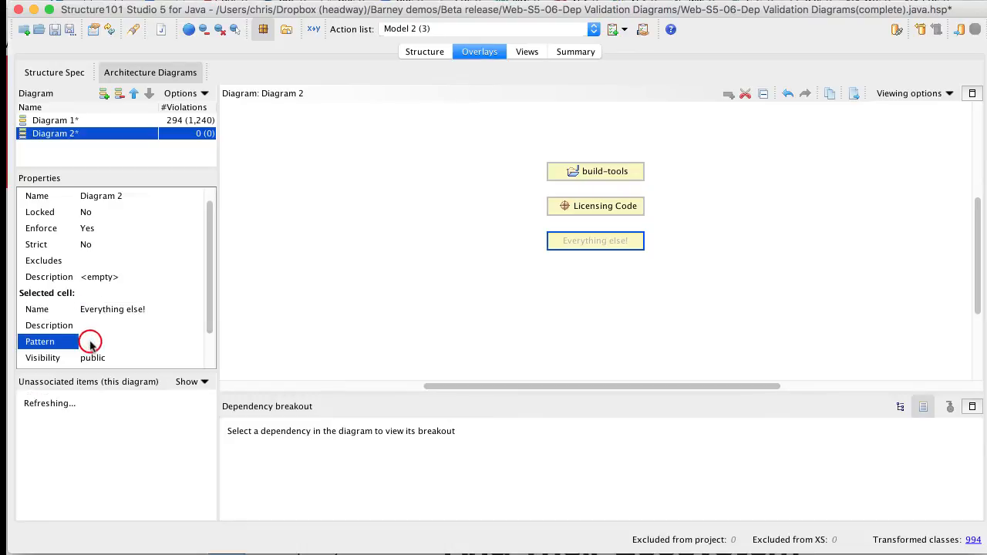
{"action": "type", "text": "*"}
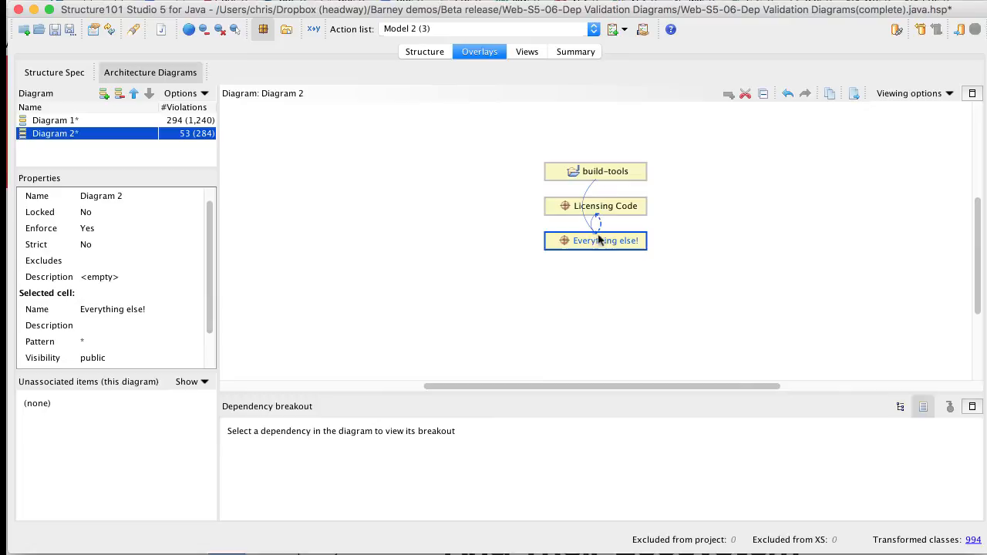
{"action": "left_click", "coordinate": [599, 223]}
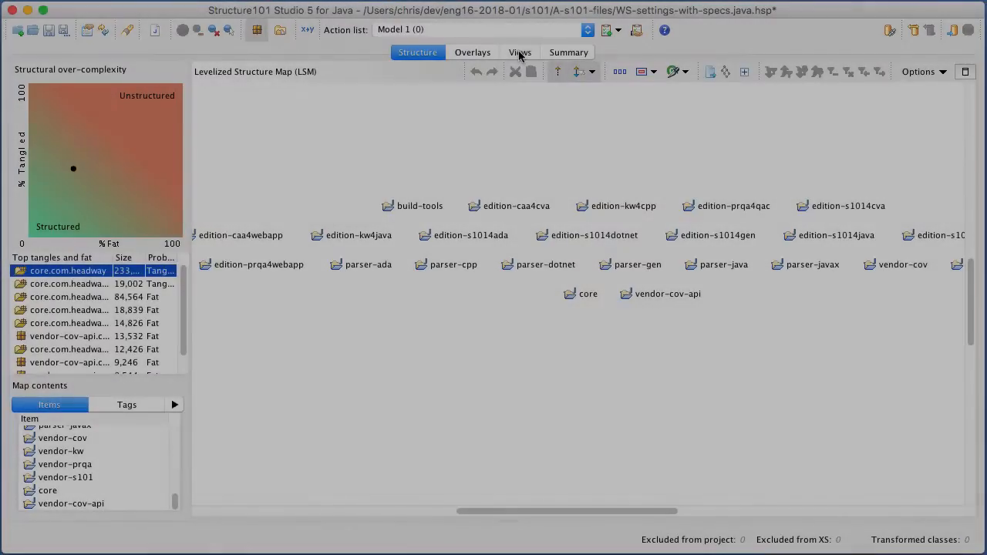
- In Views, drill into headway's XS breakdown, list fat-class contributors, then show core's Composition graph
{"action": "left_click", "coordinate": [520, 52]}
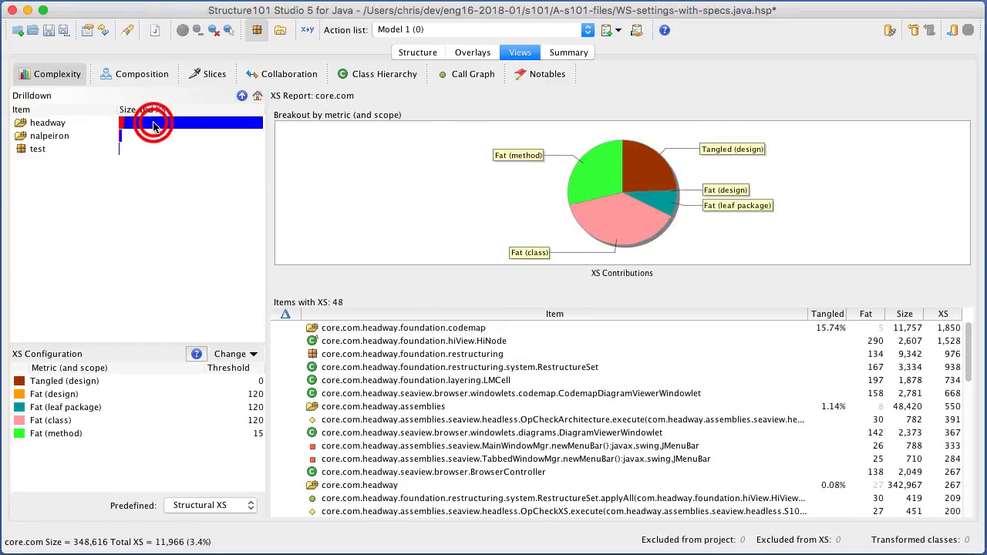
{"action": "double_click", "coordinate": [50, 122]}
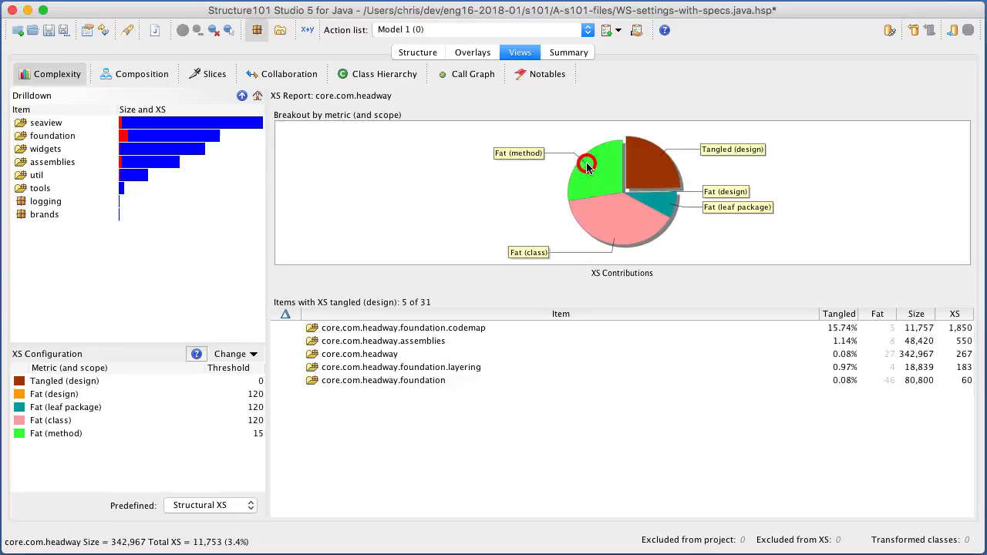
{"action": "left_click", "coordinate": [603, 217]}
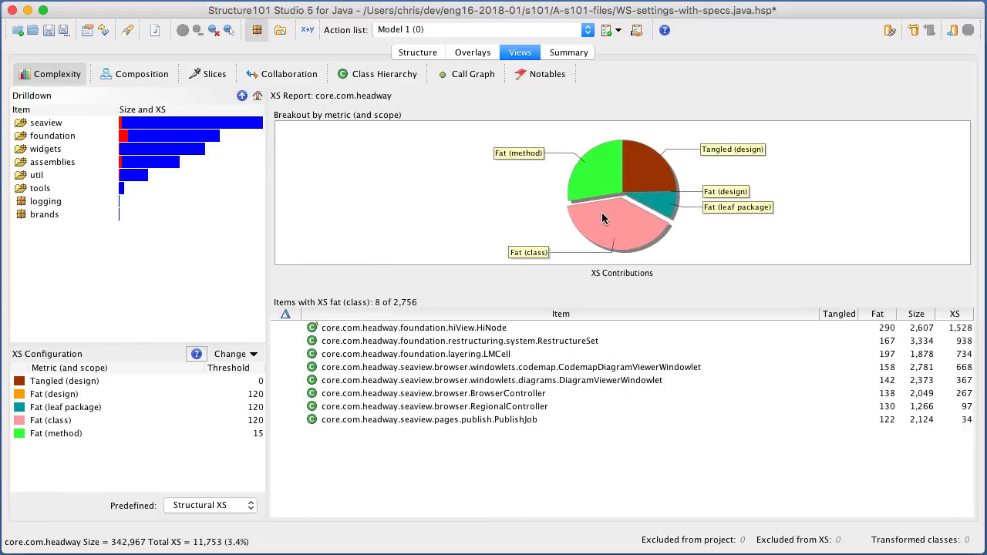
{"action": "left_click", "coordinate": [135, 74]}
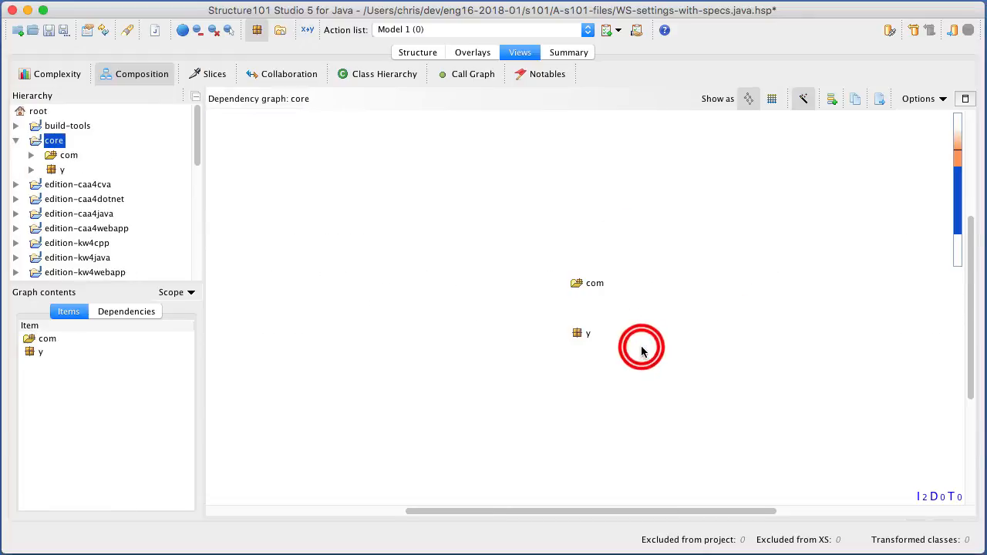
- Fit the seaview matrix in view and show how SimpleProjectSettings uses SimpleProjectFactory, then move to Slices
{"action": "double_click", "coordinate": [594, 283]}
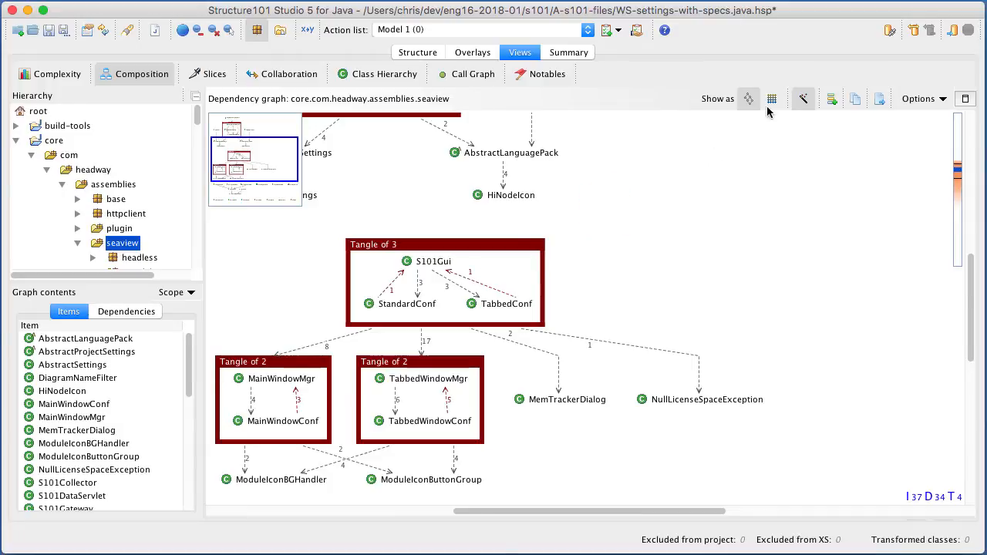
{"action": "left_click", "coordinate": [772, 99]}
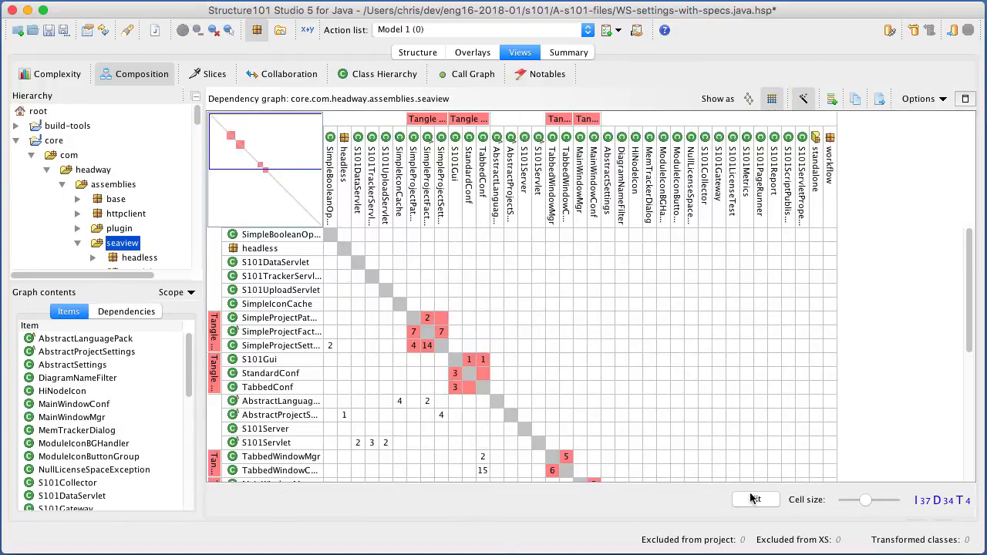
{"action": "left_click", "coordinate": [756, 500]}
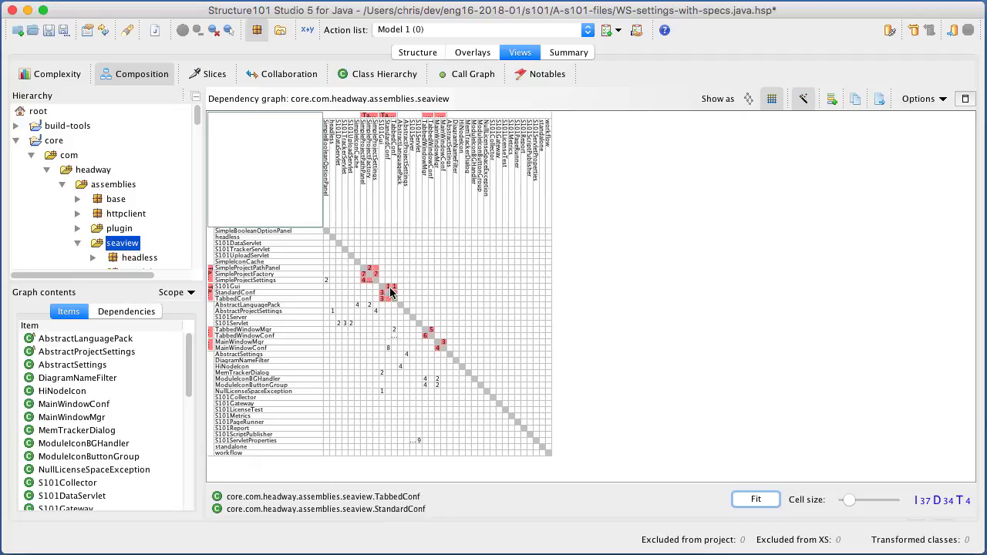
{"action": "left_click", "coordinate": [373, 274]}
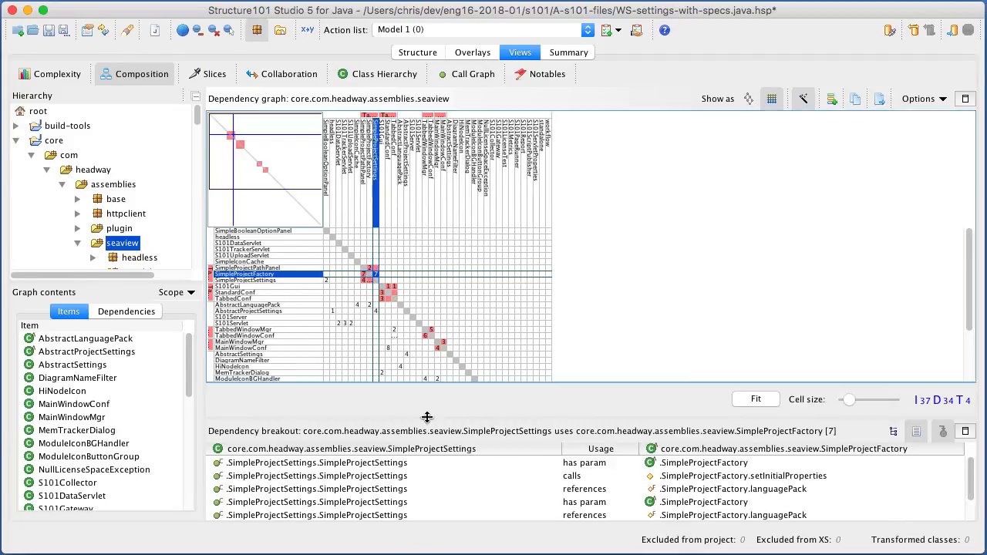
{"action": "left_click", "coordinate": [212, 74]}
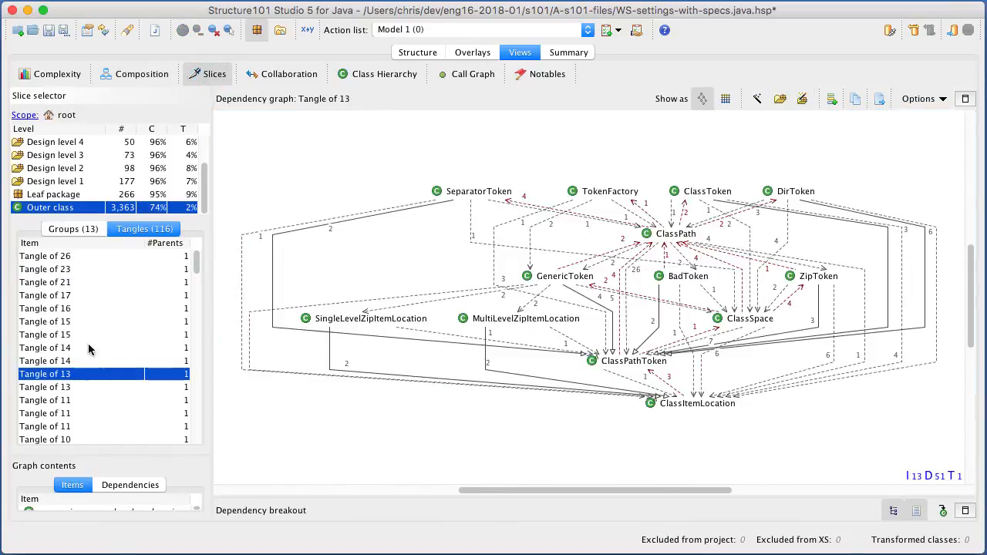
- Show the design level 1 tangles and display the Tangle of 12 graph
{"action": "left_click", "coordinate": [54, 182]}
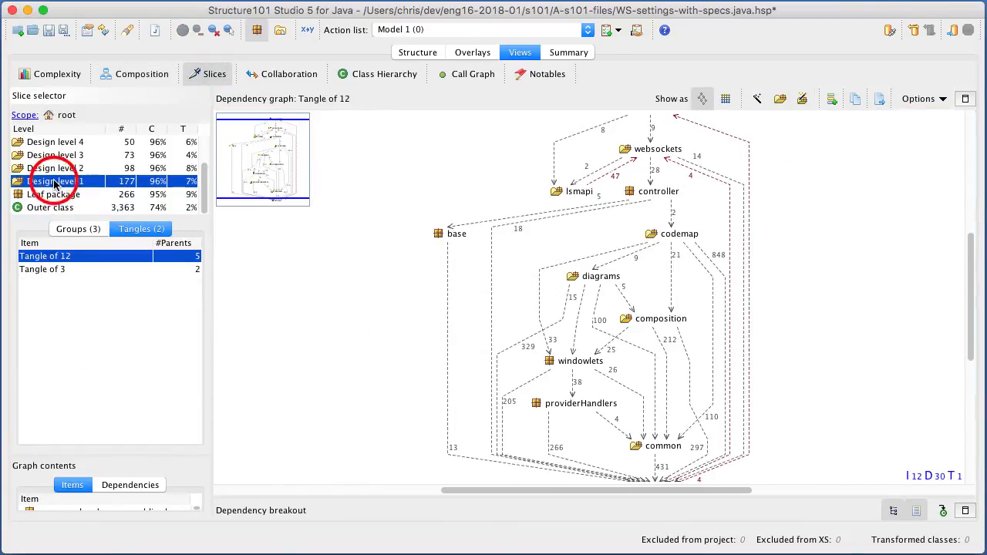
{"action": "left_click", "coordinate": [54, 168]}
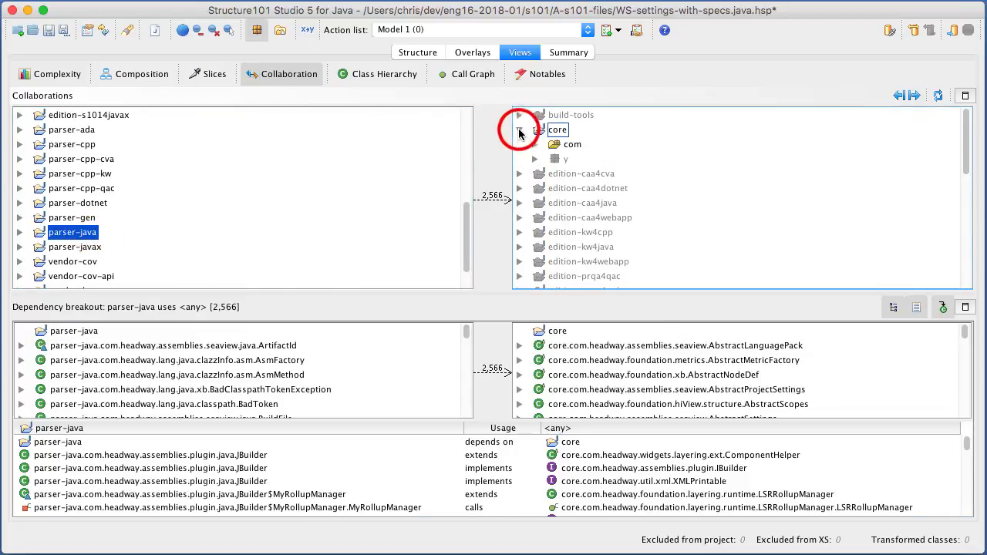
- Expand core down to assemblies and list parser-java's uses of base and seaview, then move to Class Hierarchy
{"action": "left_click", "coordinate": [535, 145]}
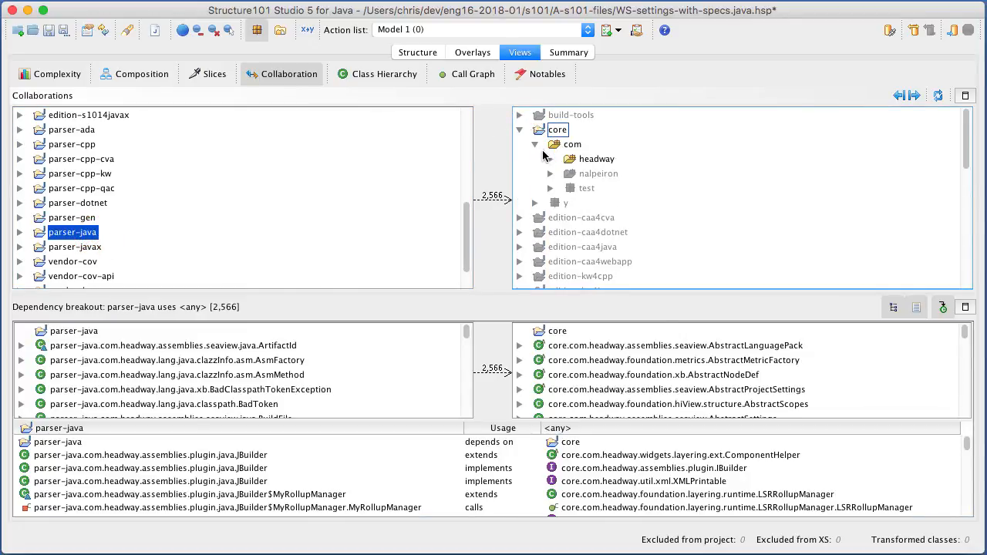
{"action": "left_click", "coordinate": [551, 157]}
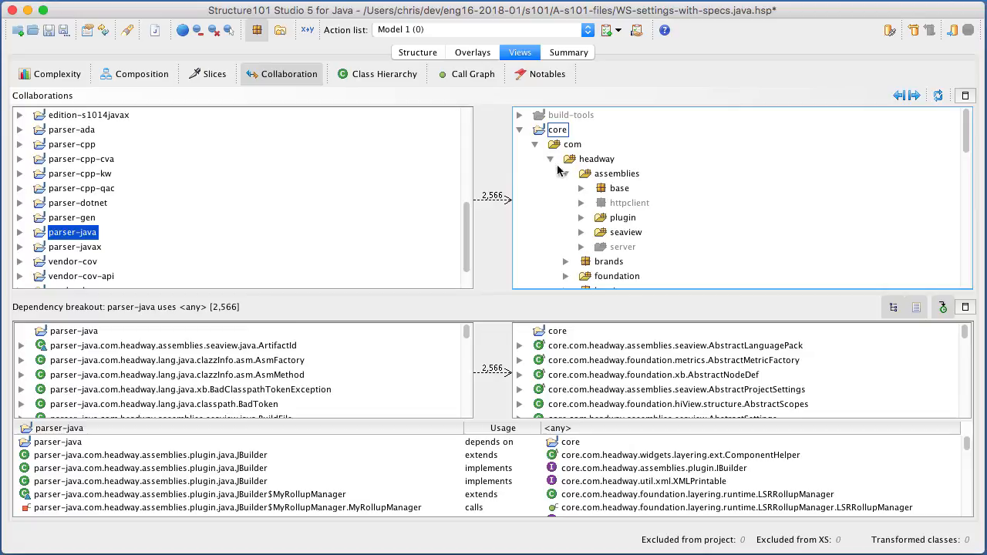
{"action": "left_click", "coordinate": [620, 188]}
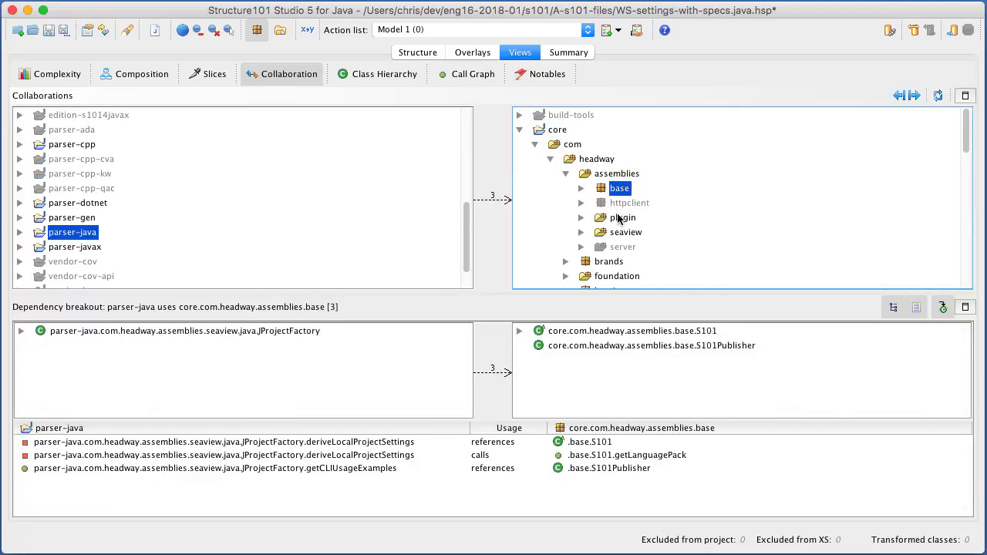
{"action": "left_click", "coordinate": [627, 231]}
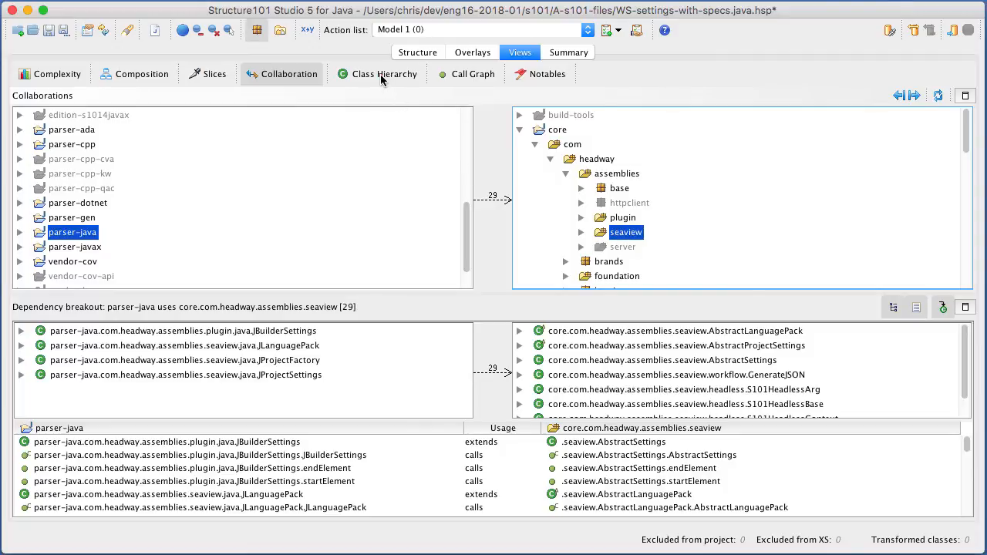
{"action": "left_click", "coordinate": [384, 74]}
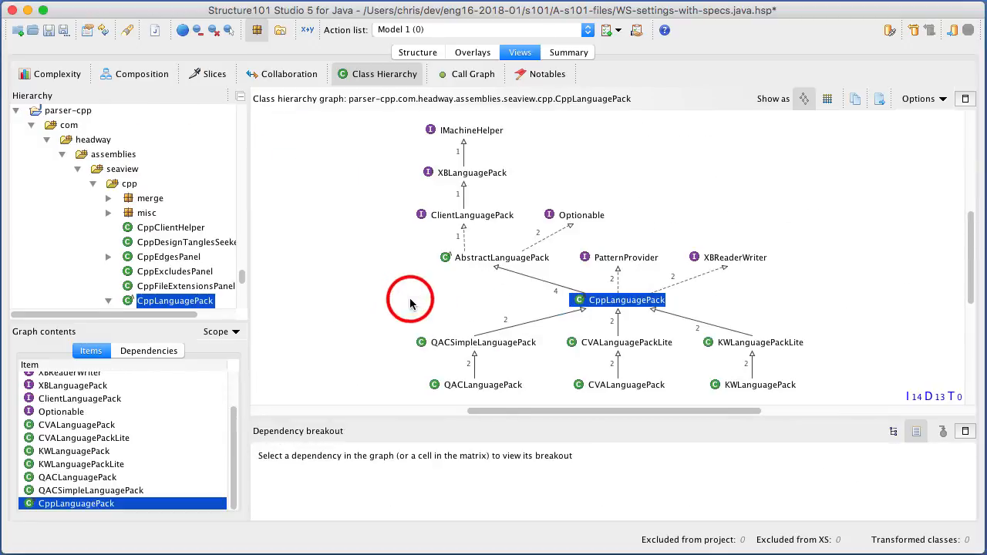
- Show XBReaderWriter's hierarchy, the getLicenseCodeText call graph, then the Notables list of split packages
{"action": "left_click", "coordinate": [737, 256]}
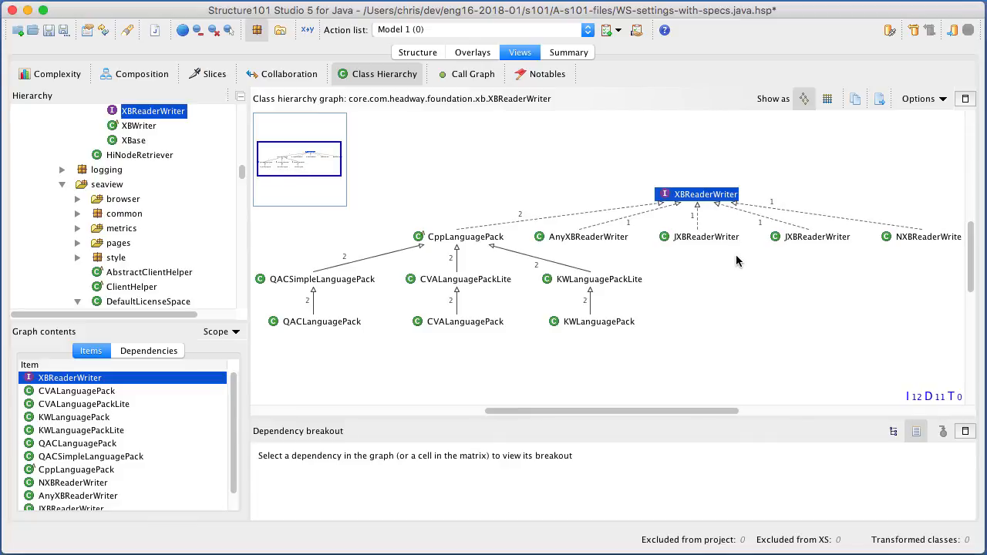
{"action": "left_click", "coordinate": [472, 74]}
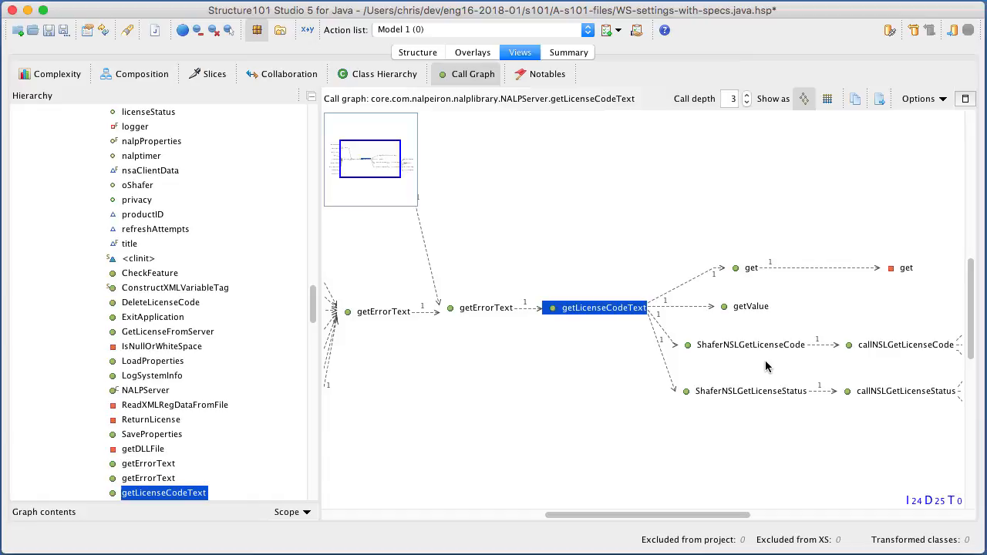
{"action": "left_click", "coordinate": [546, 74]}
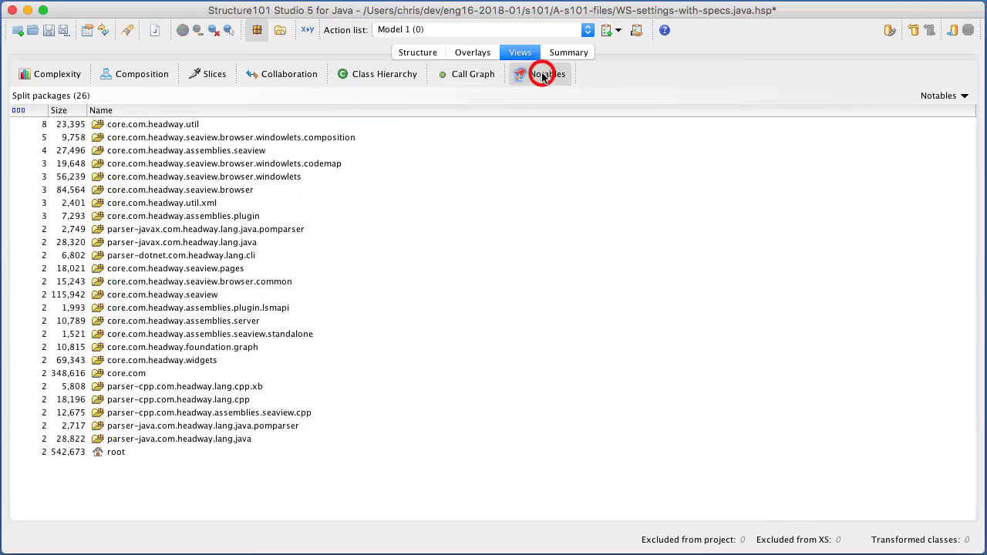
- Switch the Notables category to Split classes and then to Class tangles
{"action": "left_click", "coordinate": [963, 96]}
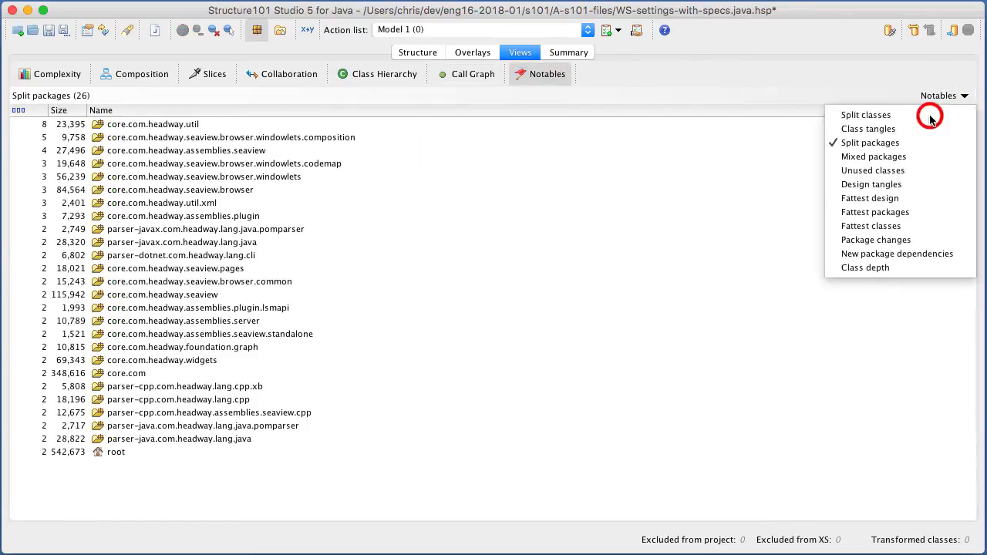
{"action": "left_click", "coordinate": [864, 114]}
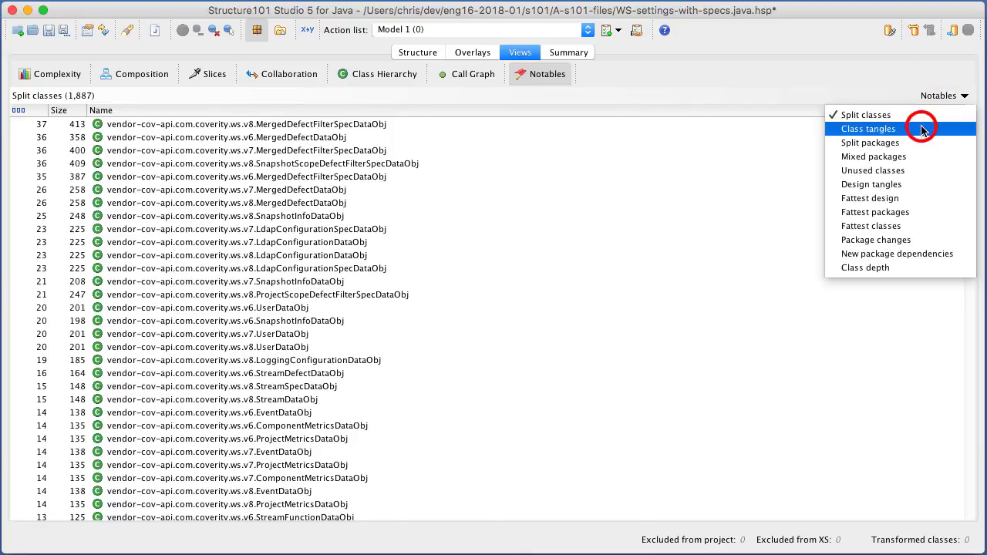
{"action": "left_click", "coordinate": [868, 129]}
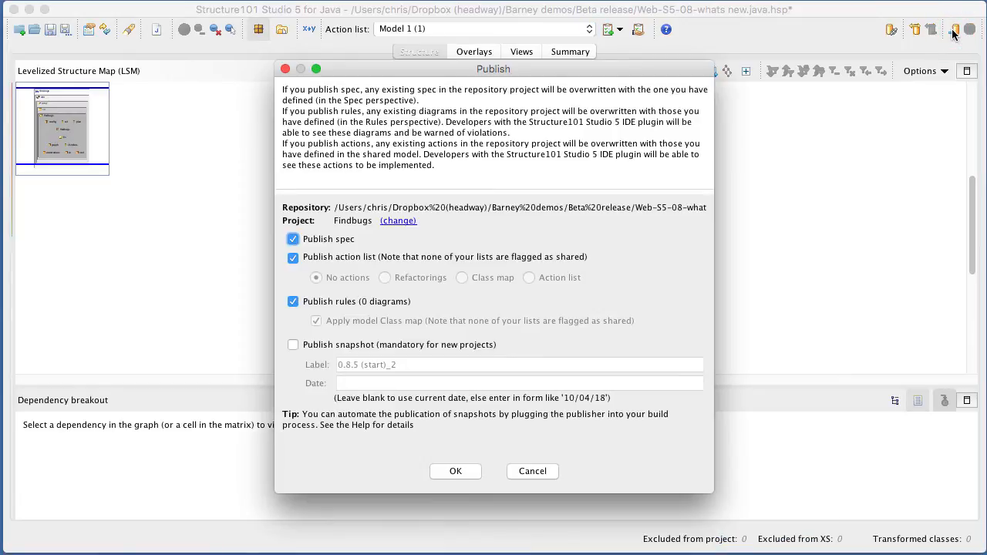
{"action": "mouse_move", "coordinate": [438, 349]}
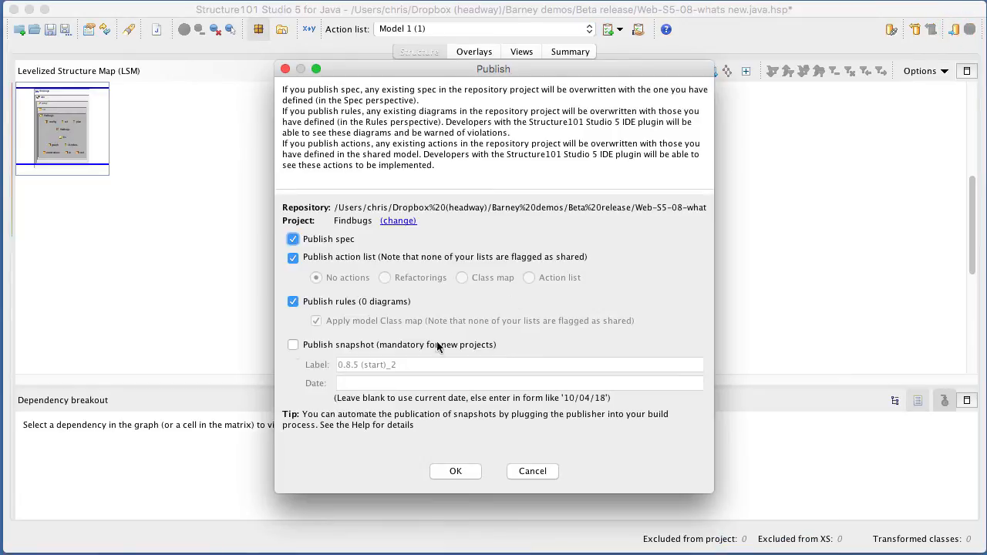
- Publish a labelled Findbugs snapshot with the spec, action list and rules
{"action": "left_click", "coordinate": [293, 345]}
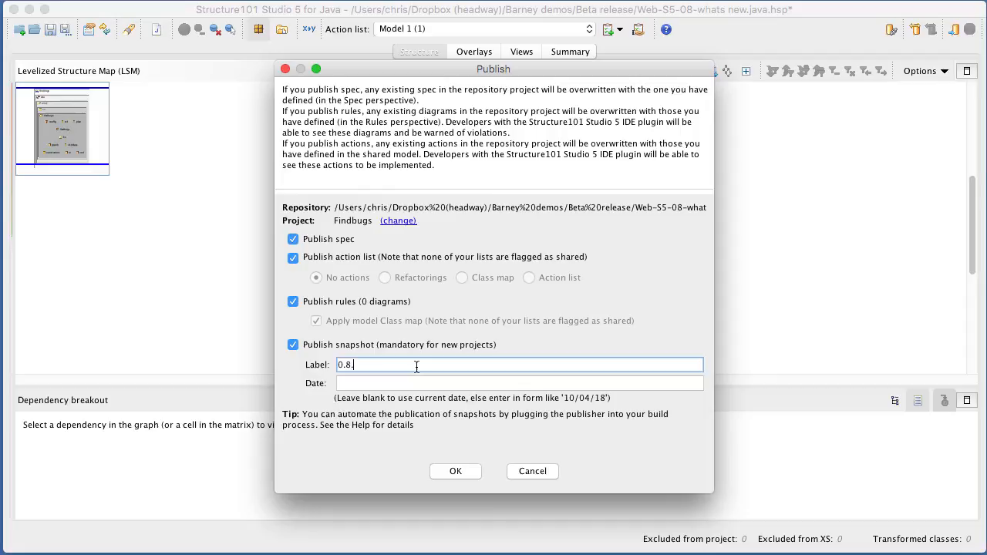
{"action": "left_click", "coordinate": [455, 472]}
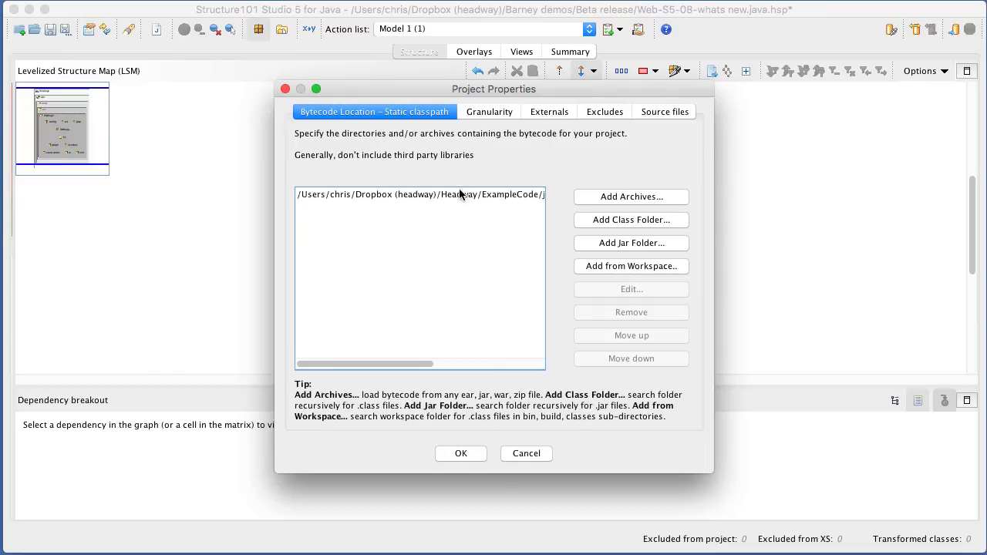
- Change the project's bytecode location to the findbugs 0.8.6 jars folder
{"action": "left_click", "coordinate": [579, 148]}
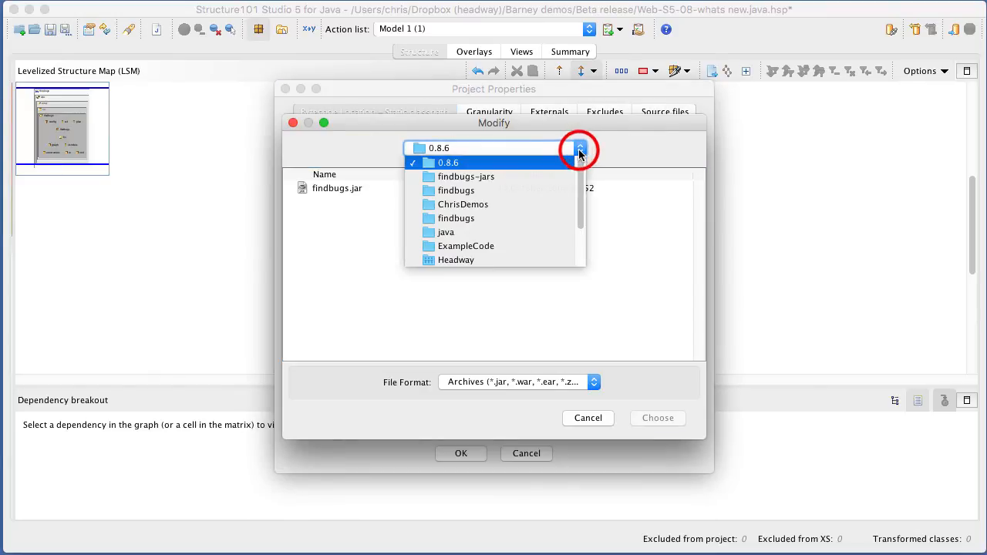
{"action": "left_click", "coordinate": [466, 175]}
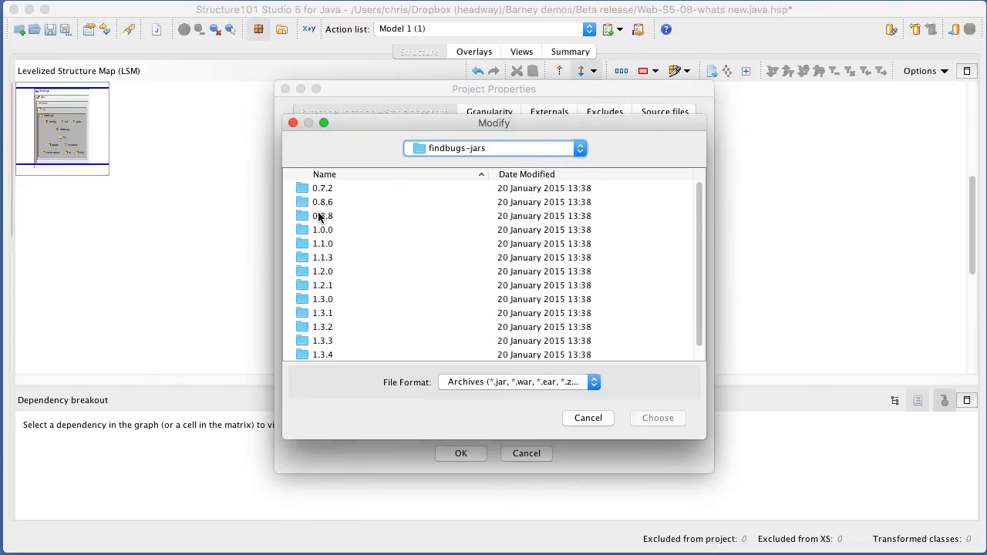
{"action": "left_click", "coordinate": [588, 418]}
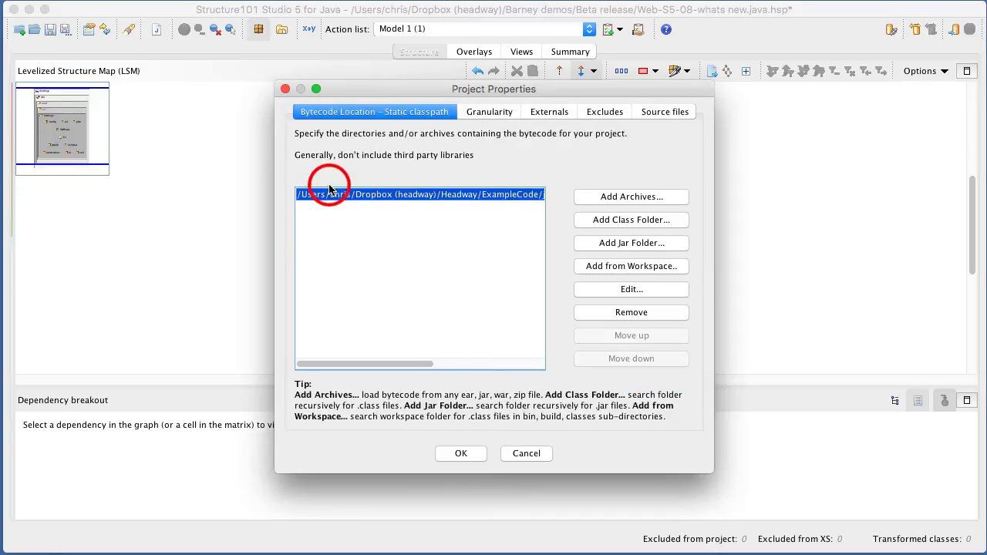
{"action": "left_click", "coordinate": [459, 453]}
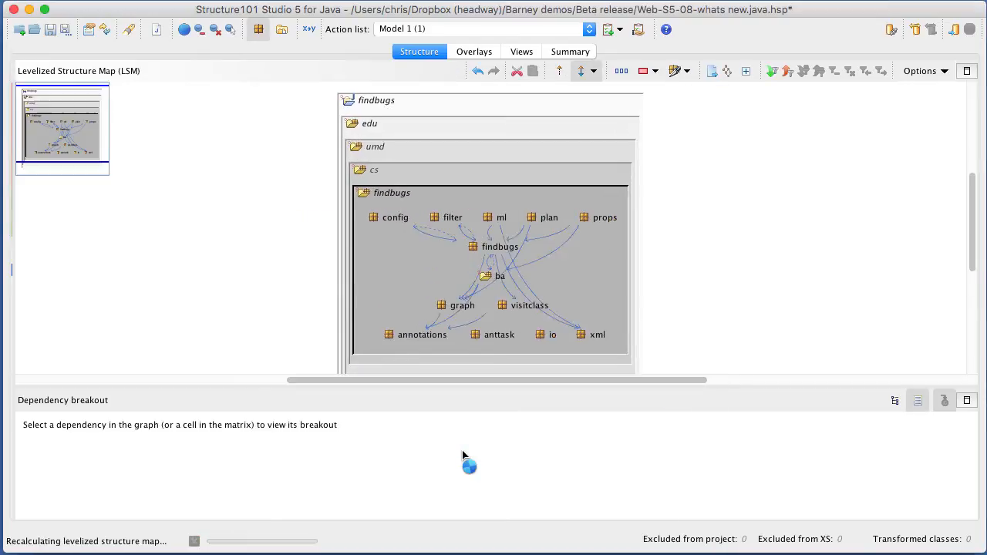
- Compare the model with published version 0.8.6 and expand plan to reveal OrderingConstraintException's new field
{"action": "left_click", "coordinate": [916, 29]}
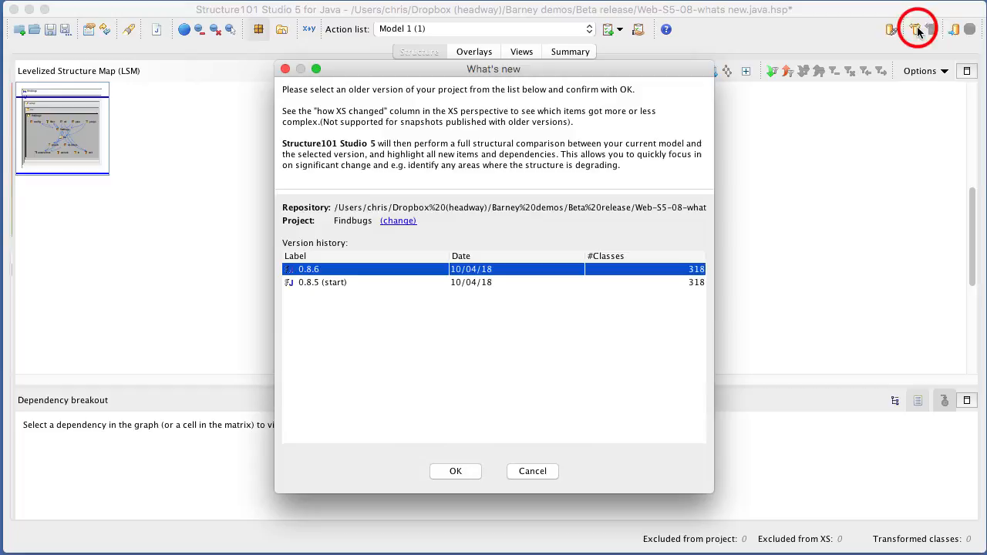
{"action": "left_click", "coordinate": [455, 472]}
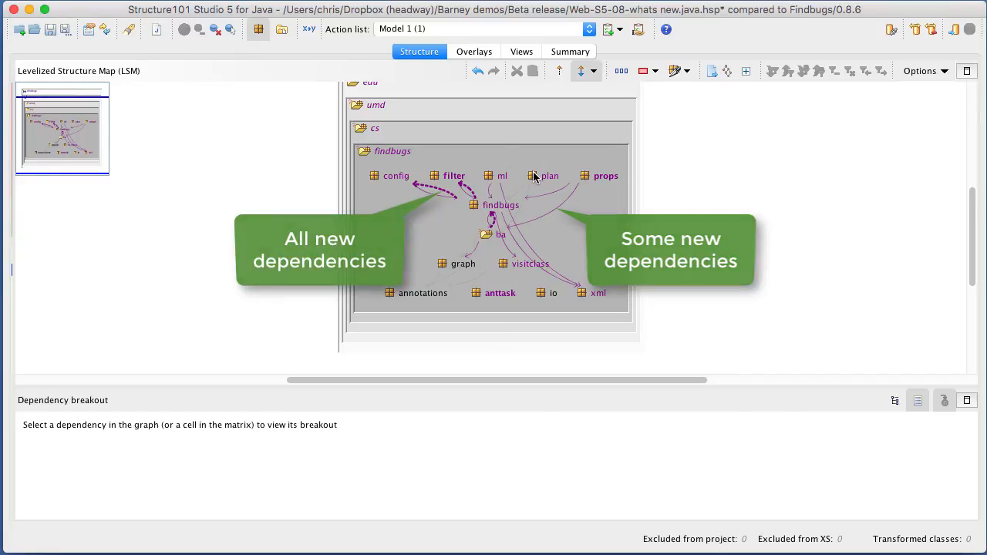
{"action": "double_click", "coordinate": [549, 176]}
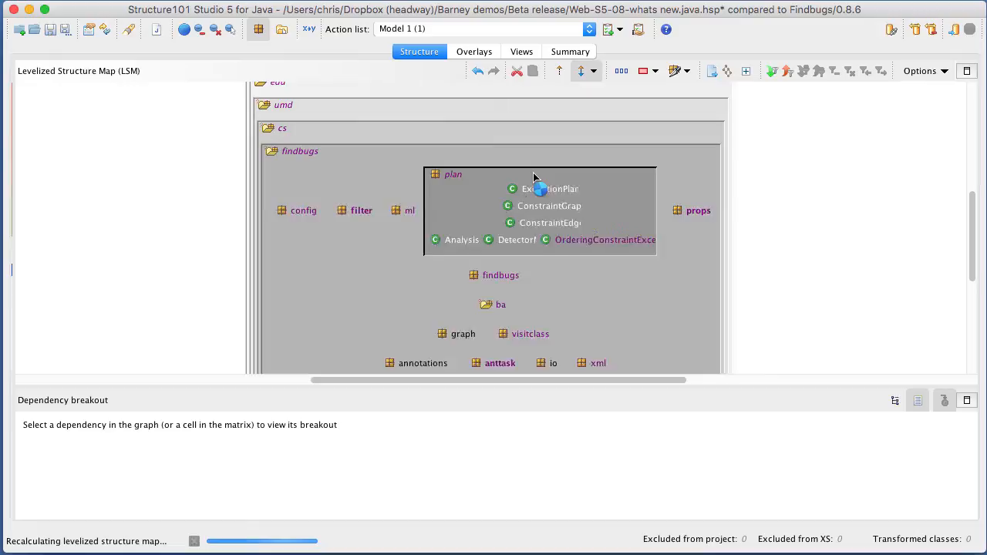
{"action": "left_click", "coordinate": [548, 278]}
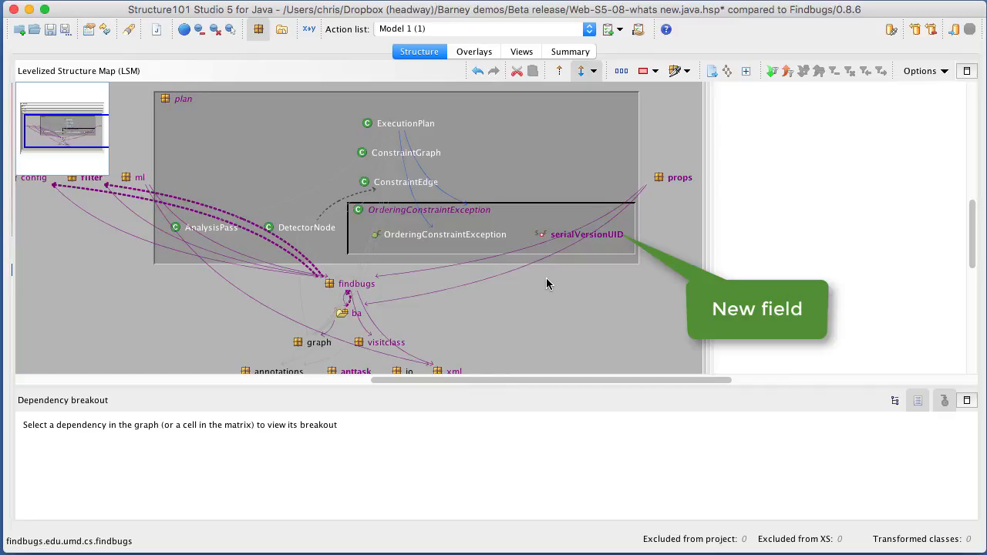
{"action": "mouse_move", "coordinate": [164, 250]}
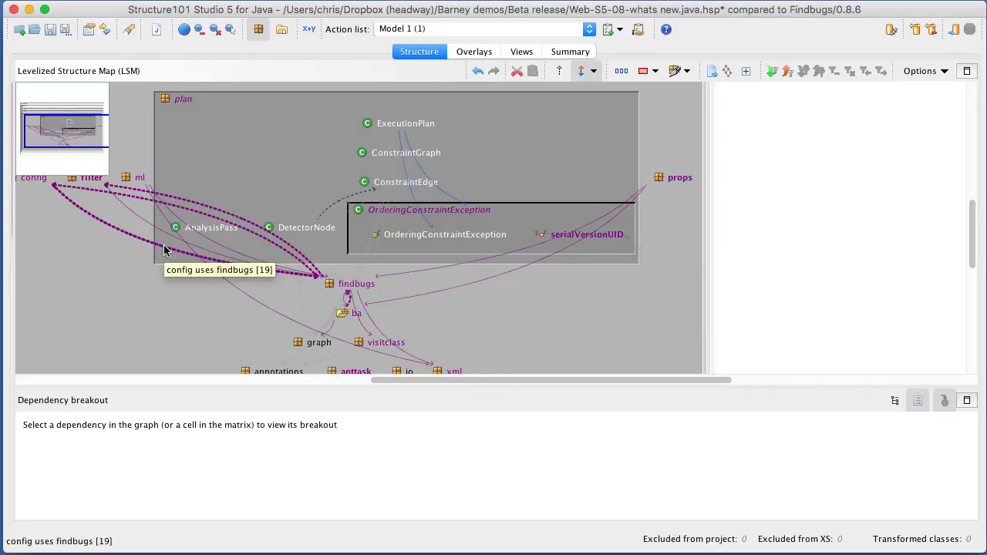
- List config's 19 uses of findbugs, several marked new
{"action": "left_click", "coordinate": [219, 268]}
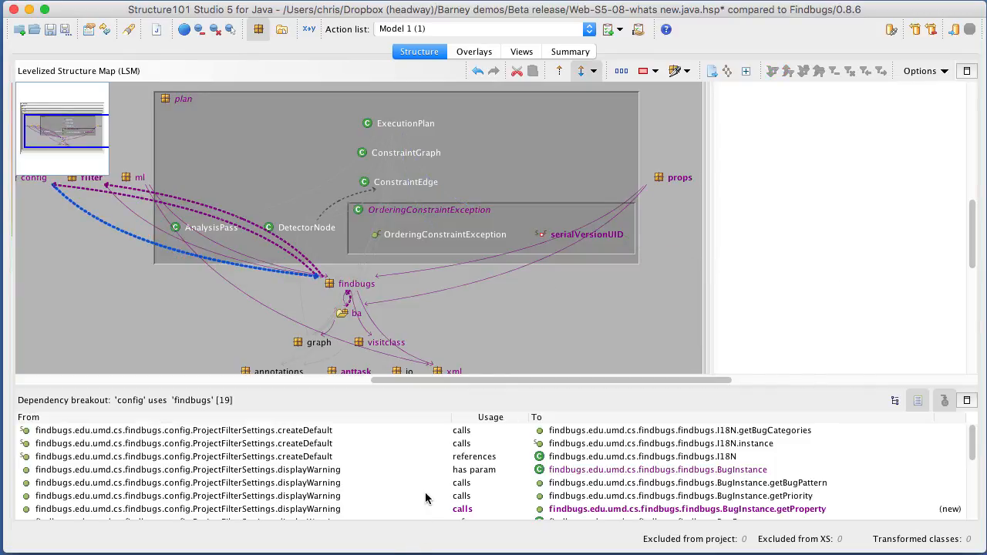
{"action": "scroll", "scroll_direction": "down", "scroll_amount": 3}
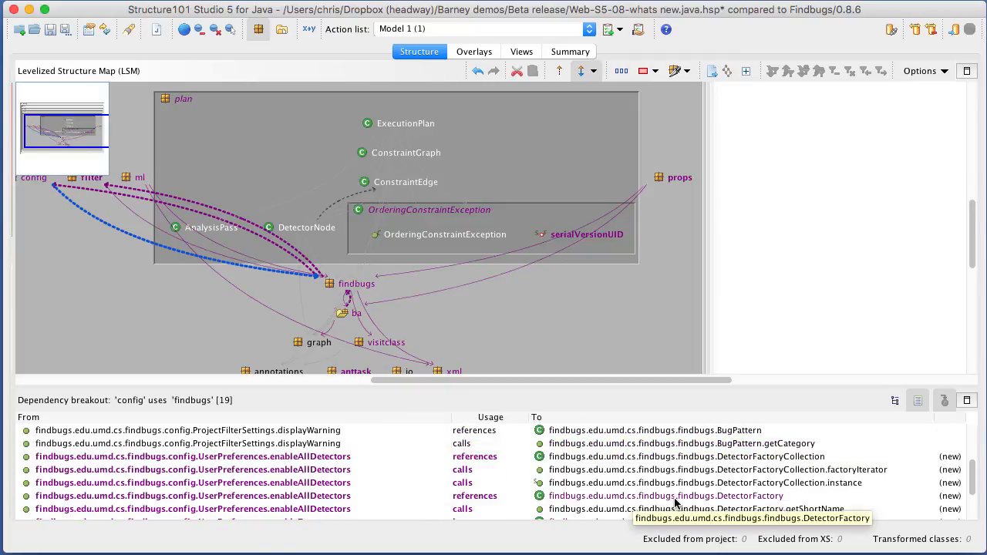